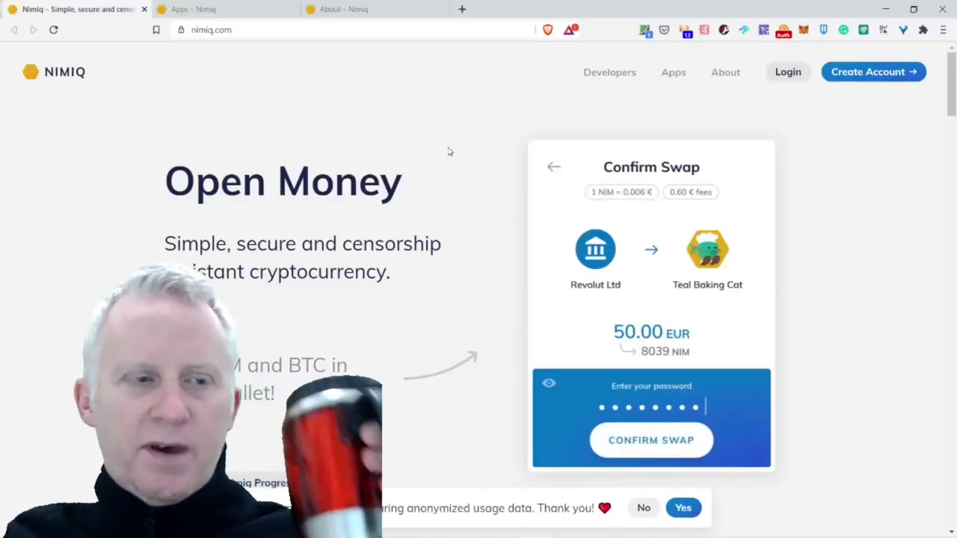
- Scroll the homepage down to the What is Nimiq?, secure and special sections
left_click(651, 441)
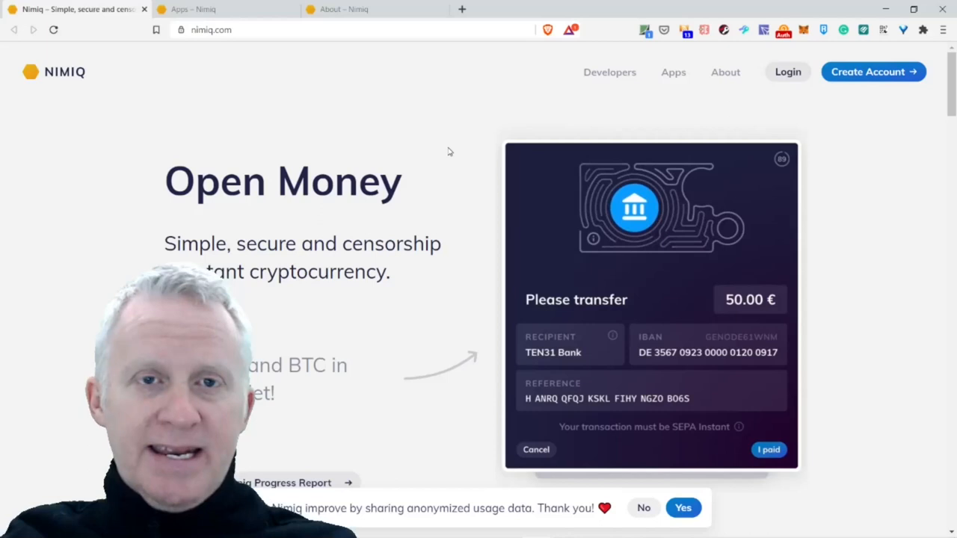
left_click(769, 449)
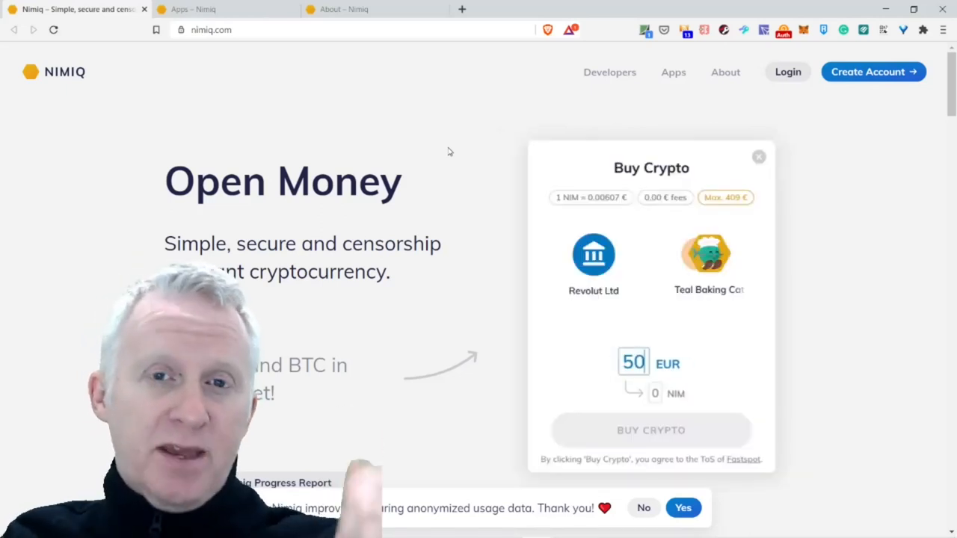
left_click(759, 157)
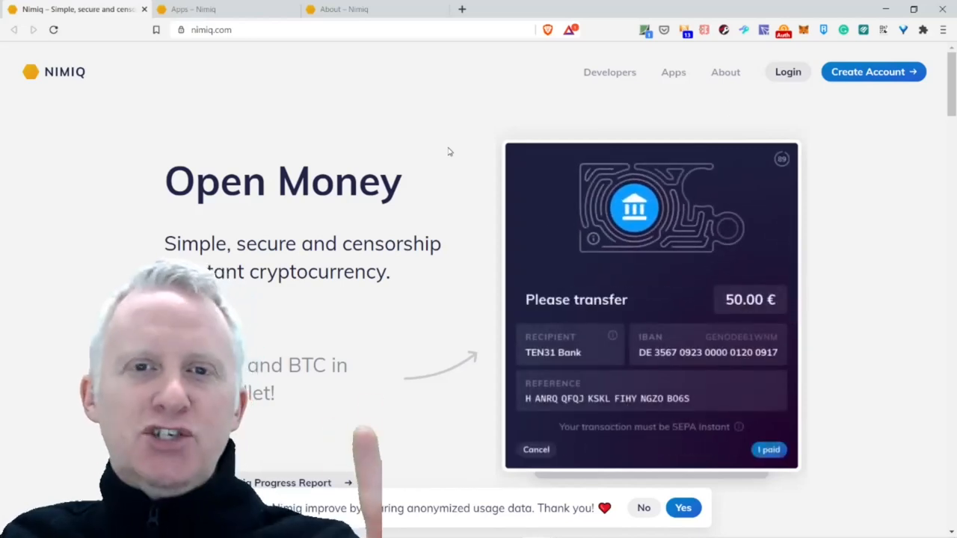
left_click(769, 450)
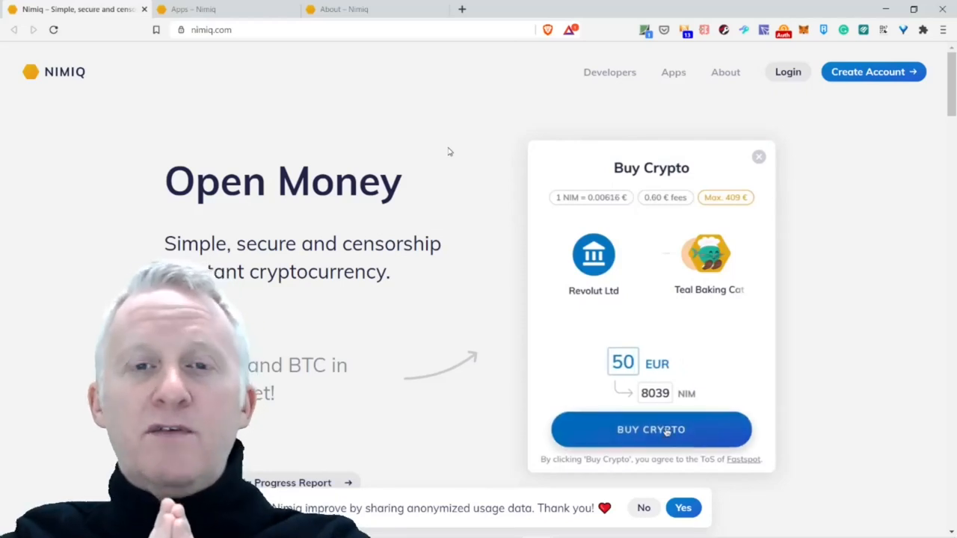
left_click(651, 429)
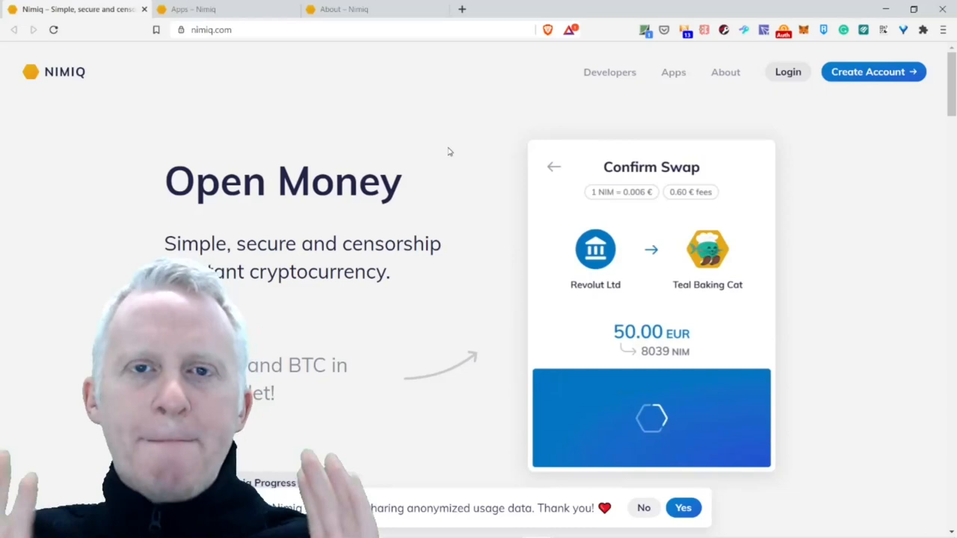
left_click(651, 418)
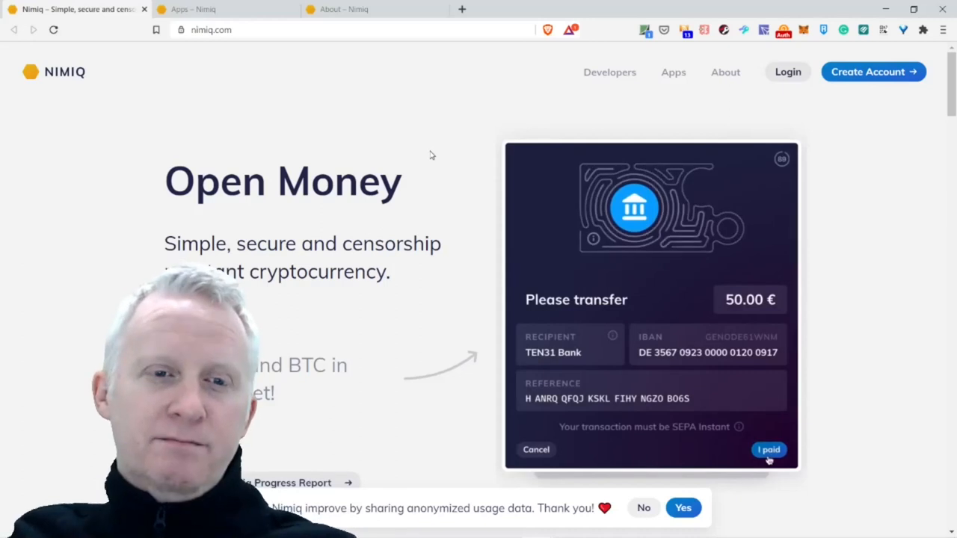
left_click(768, 450)
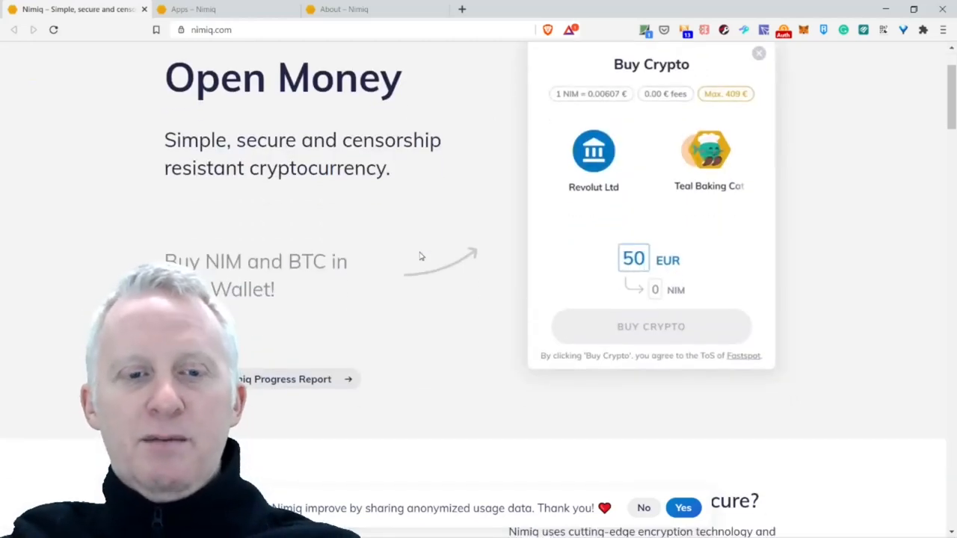
left_click(758, 53)
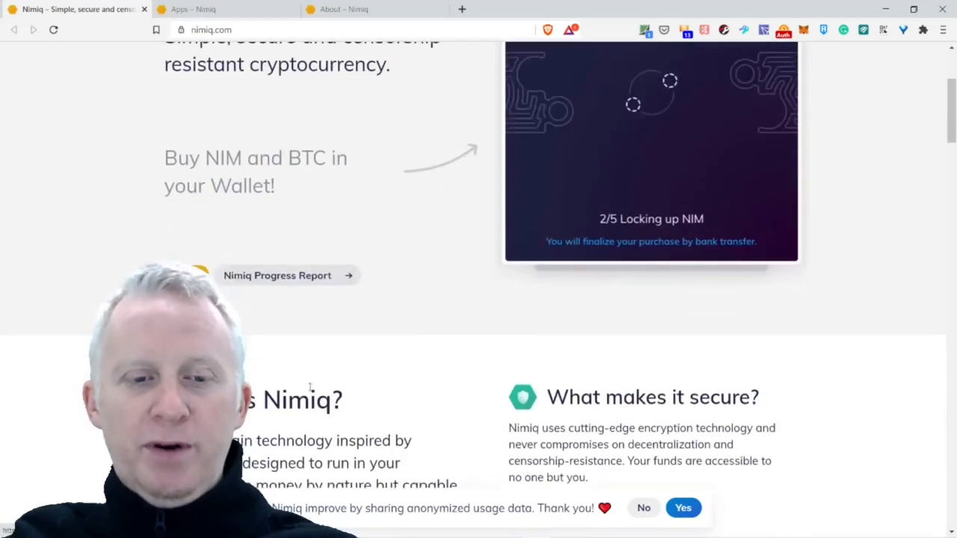
scroll("down", 3)
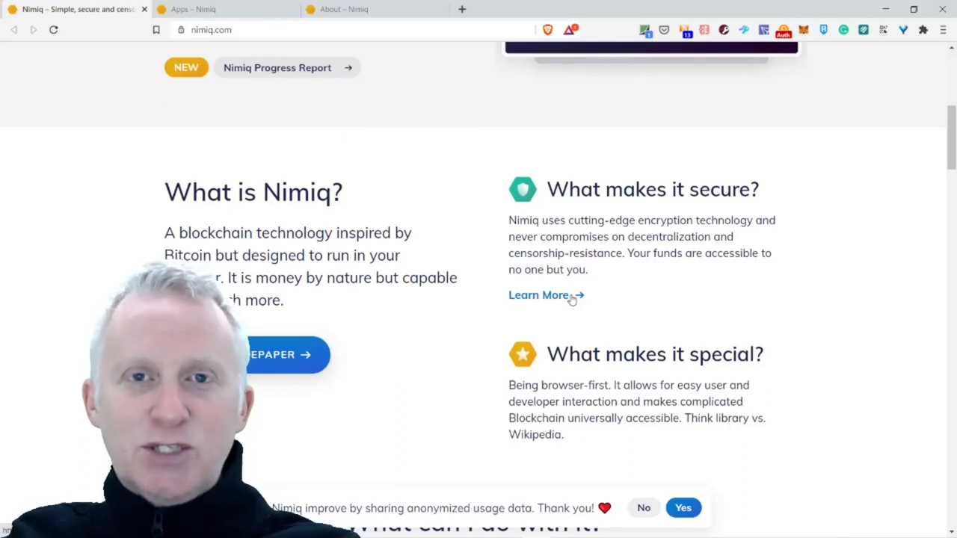
scroll("down", 3)
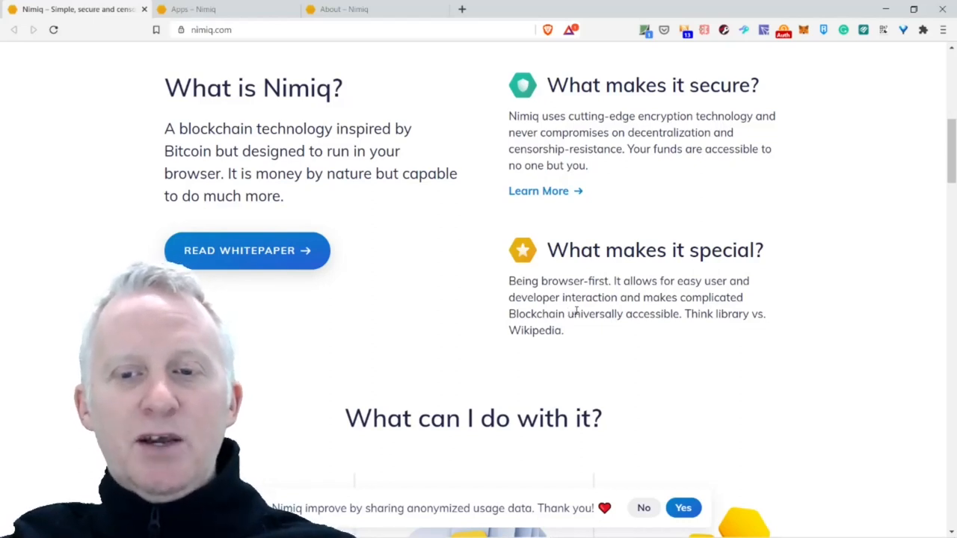
mouse_move(580, 330)
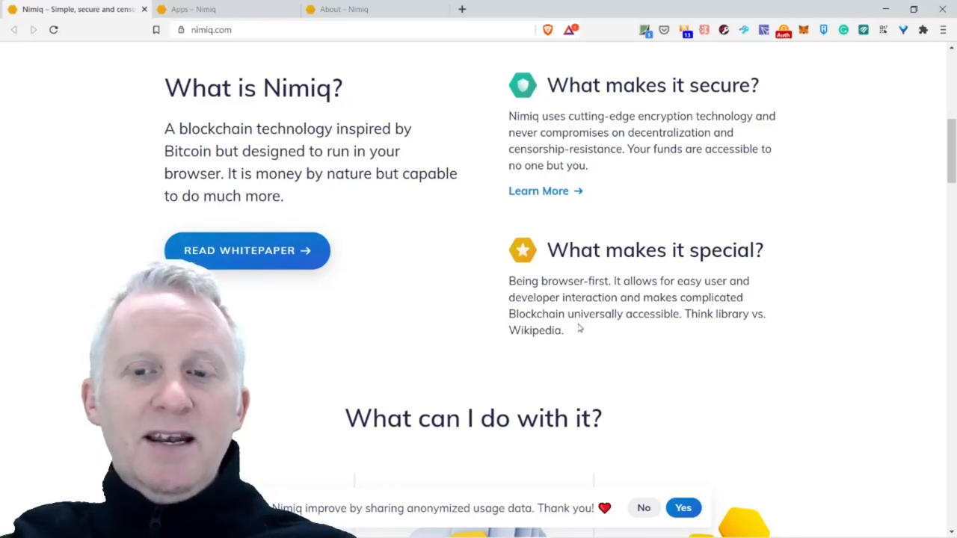
- Scroll past the 'What can I do with it?' cards to 'Build on it' and 'Where can I get it?'
scroll("down", 3)
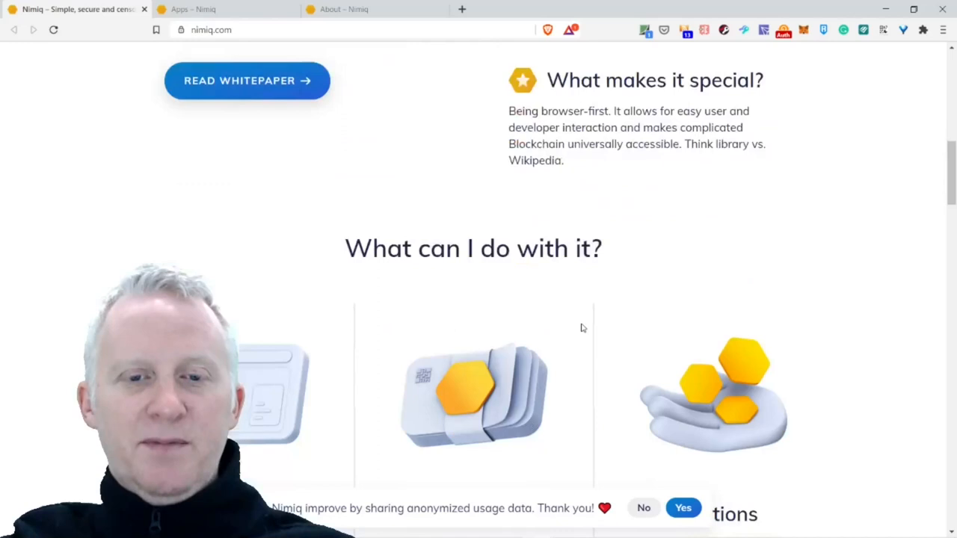
scroll("down", 3)
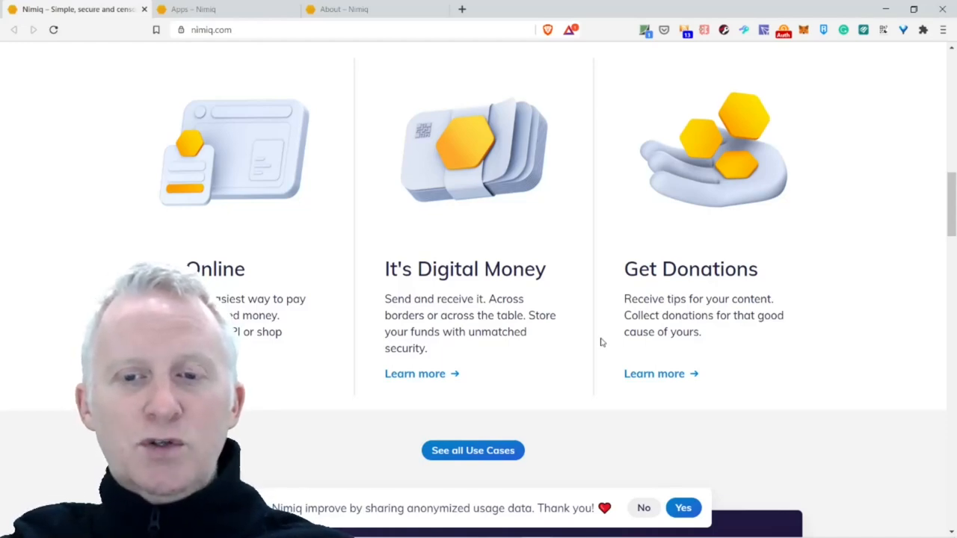
mouse_move(758, 378)
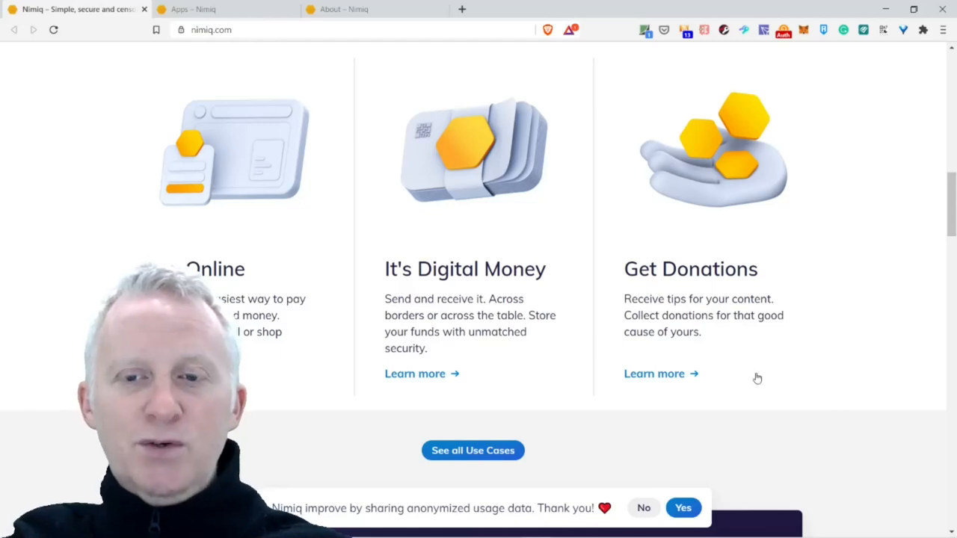
scroll("down", 3)
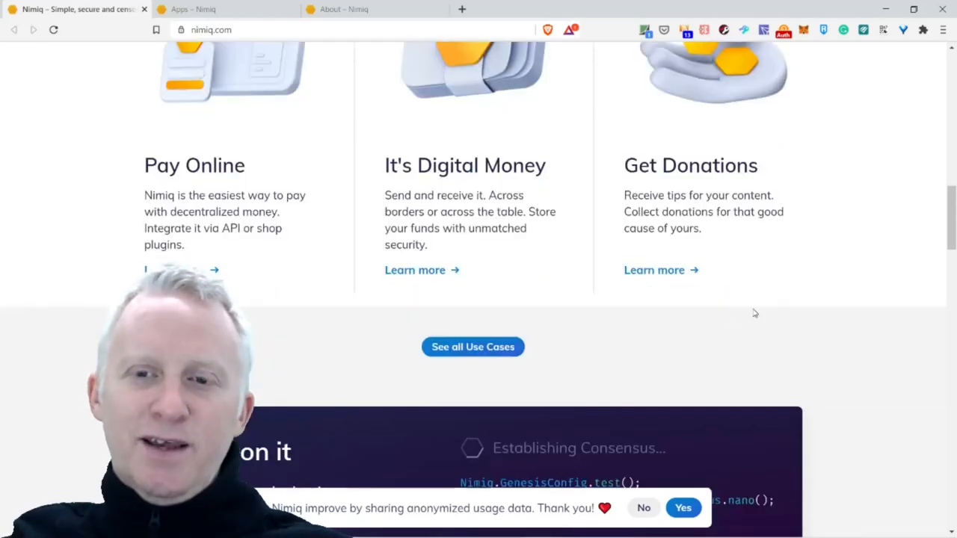
scroll("up", 3)
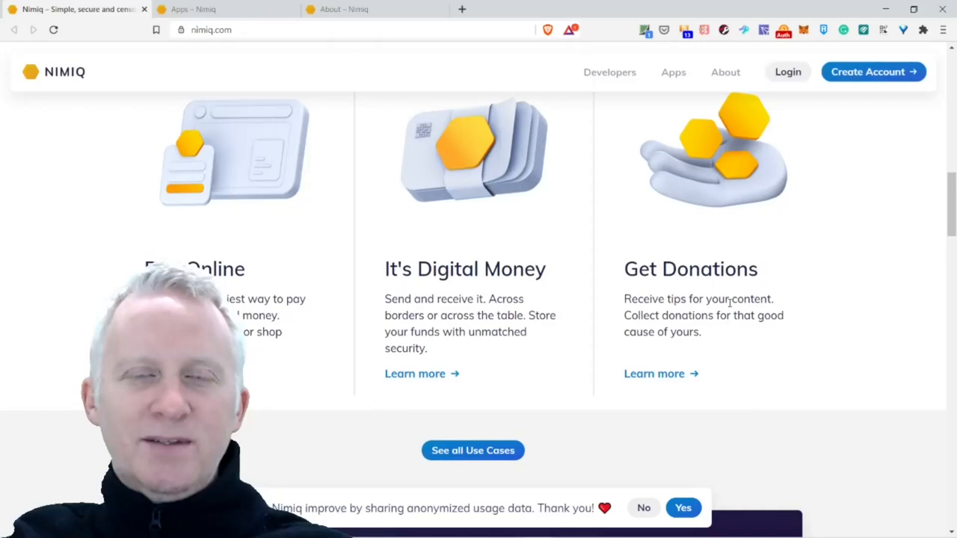
scroll("down", 3)
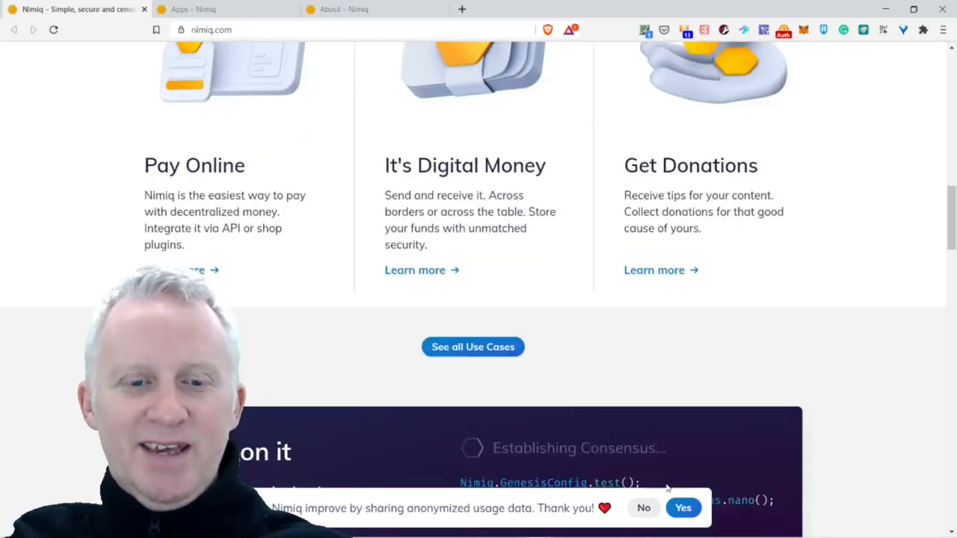
left_click(682, 508)
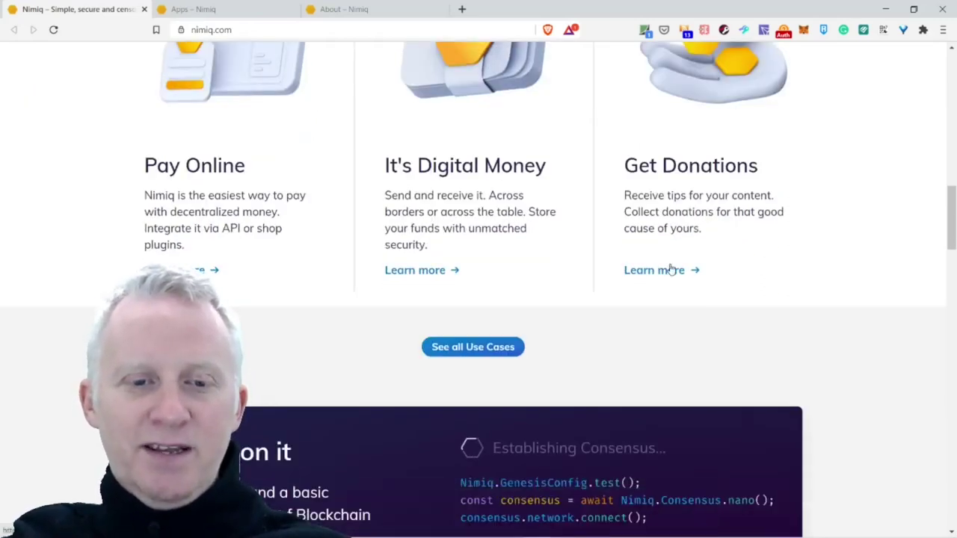
scroll("down", 3)
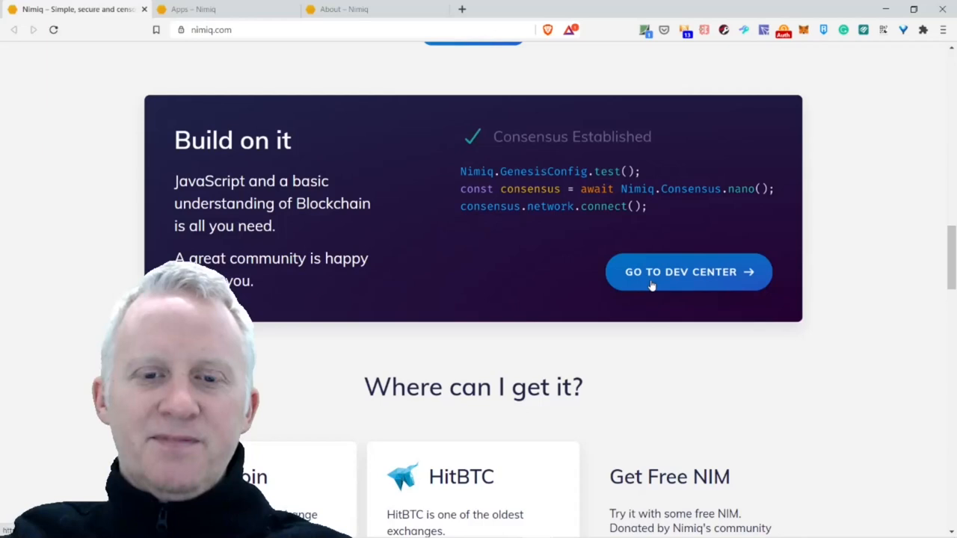
- Scroll past 'Where can I get it?' and 'Community First' to 'How does it work?'
scroll("down", 3)
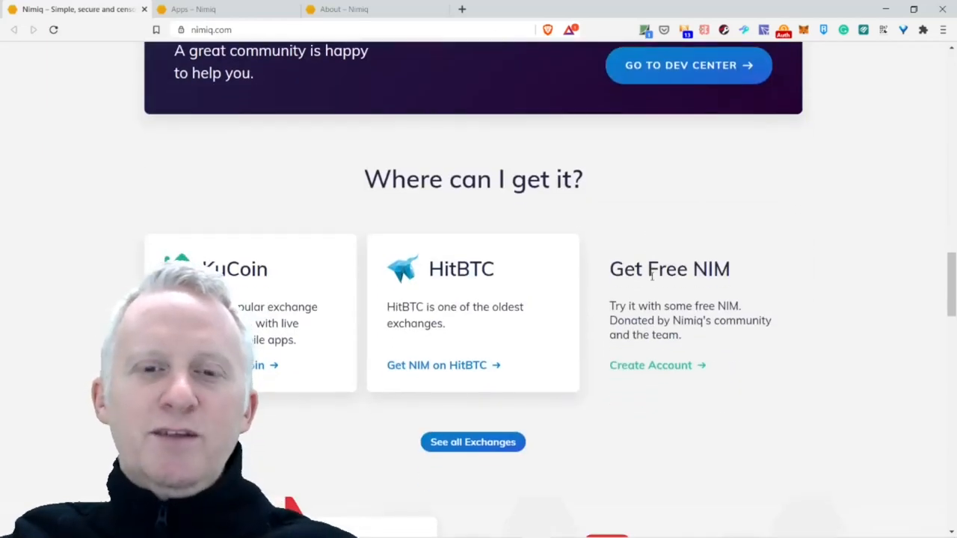
mouse_move(645, 299)
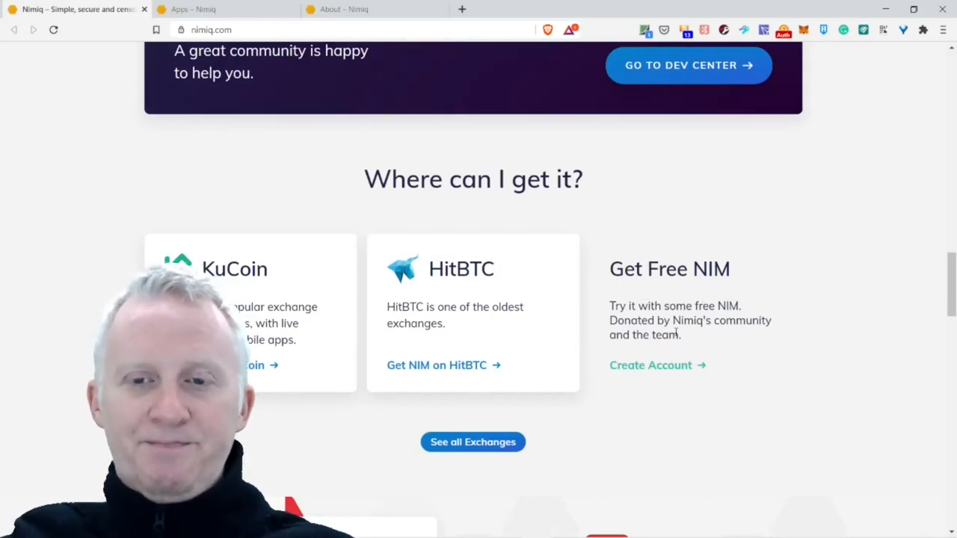
scroll("down", 3)
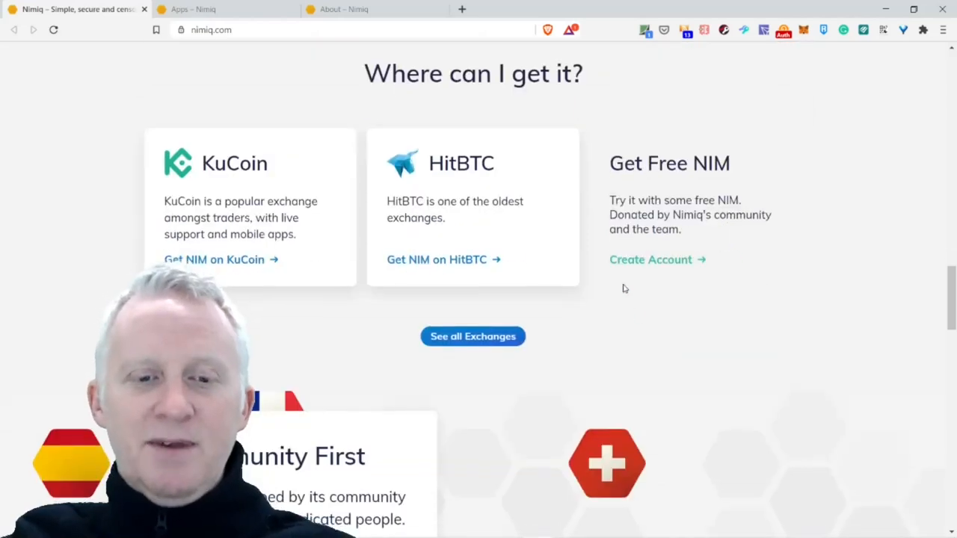
scroll("down", 3)
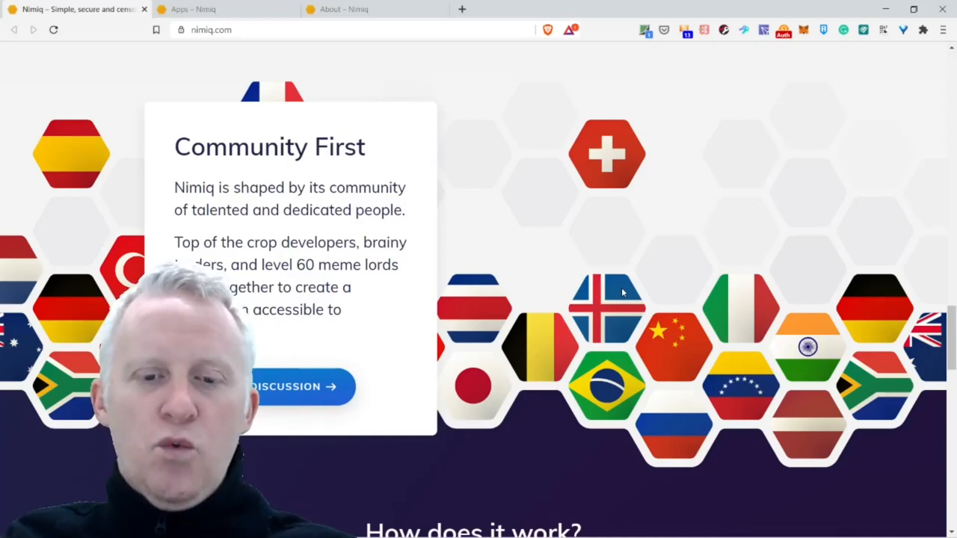
scroll("down", 3)
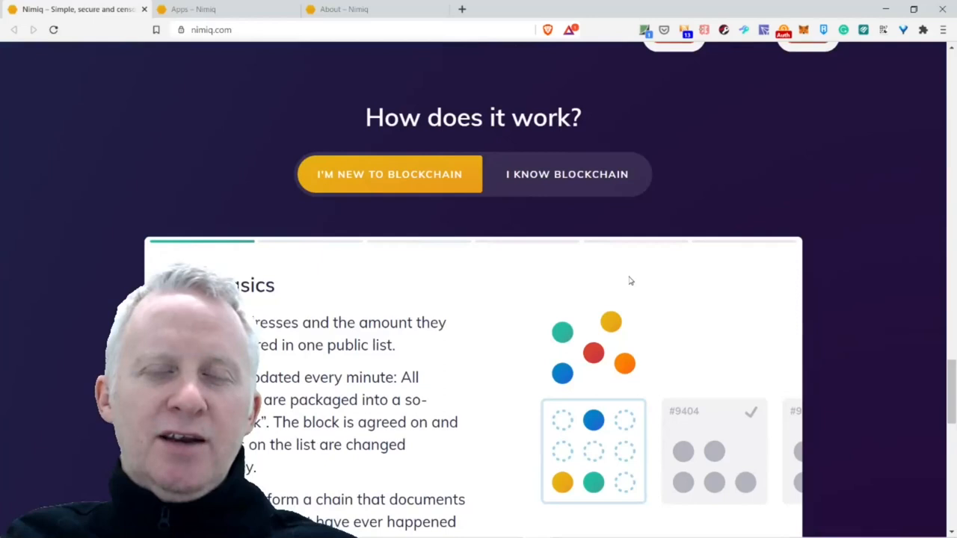
scroll("down", 3)
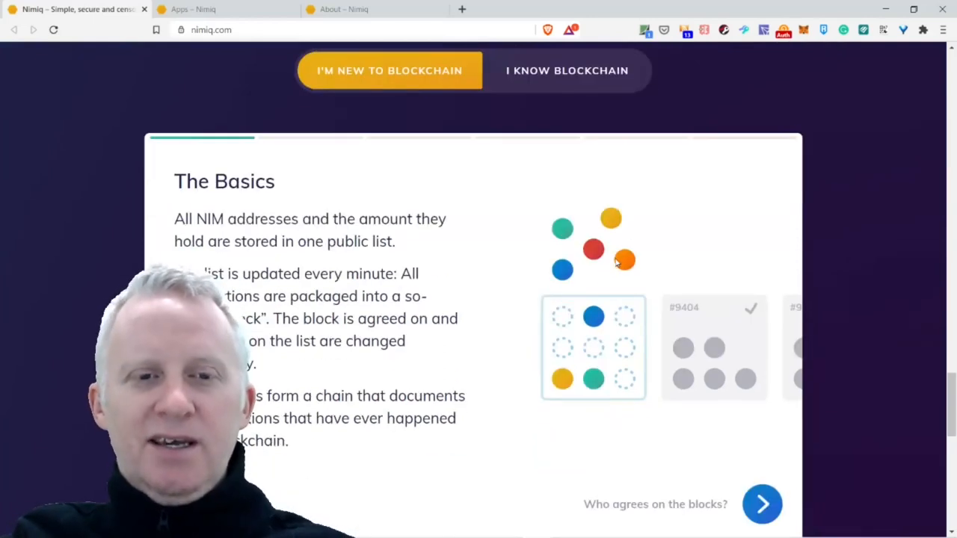
scroll("down", 3)
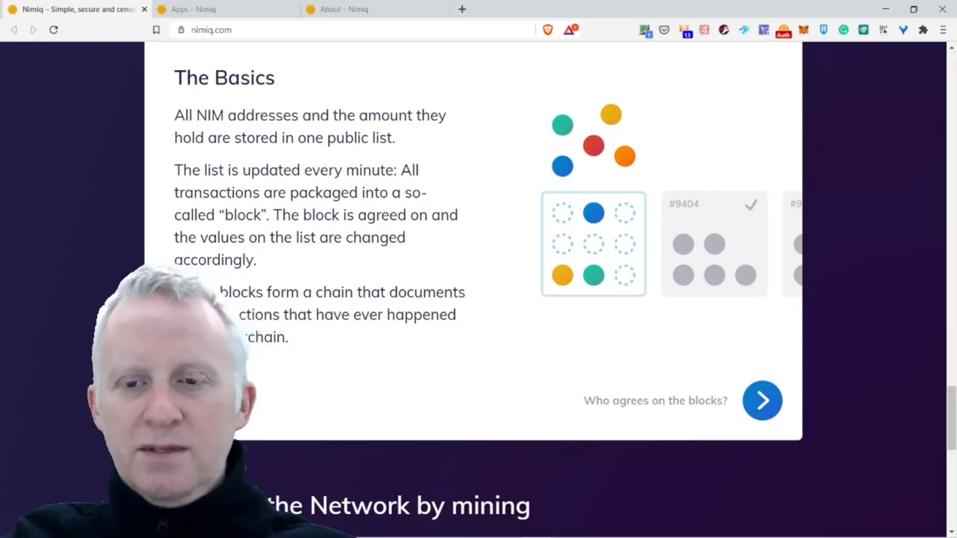
- Advance the explainer from The Basics to 'Who agrees on the blocks?'
left_click(762, 400)
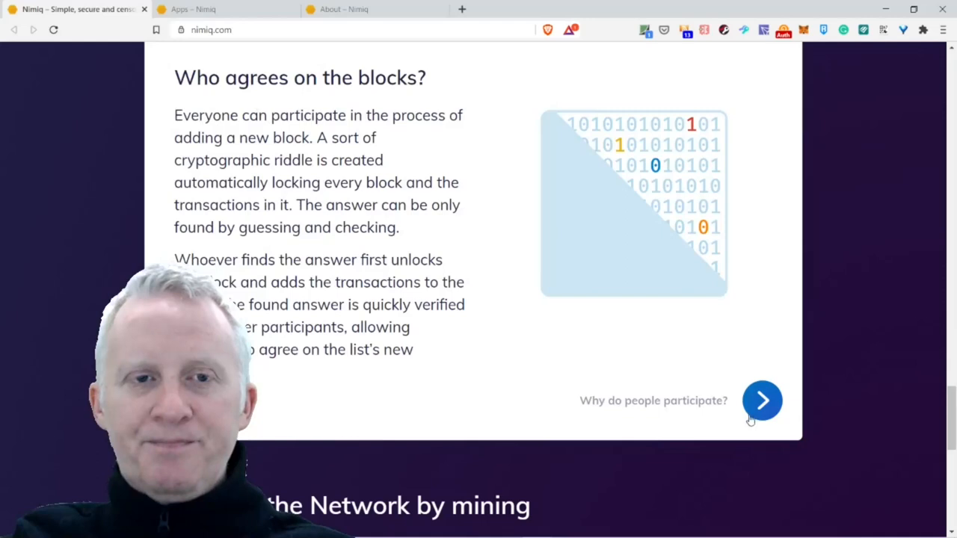
scroll("up", 3)
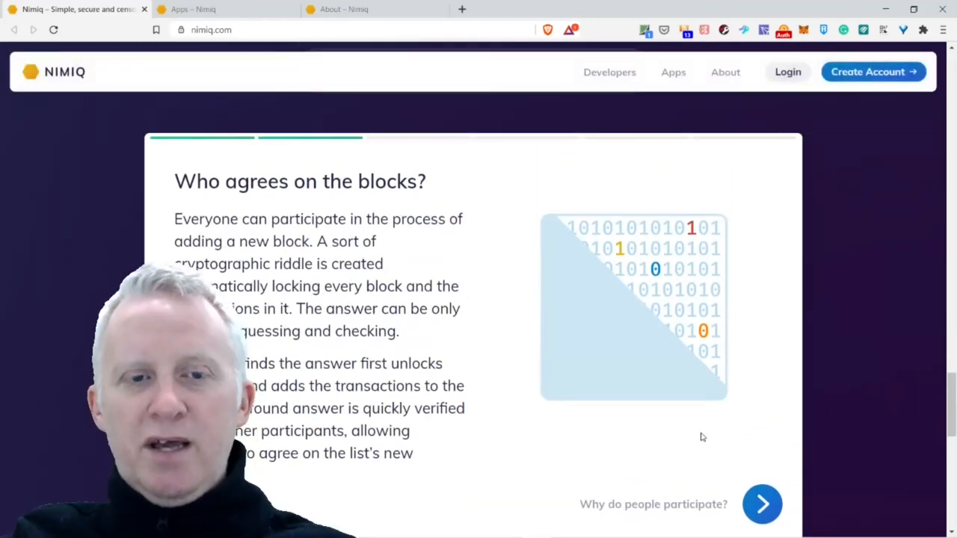
mouse_move(707, 439)
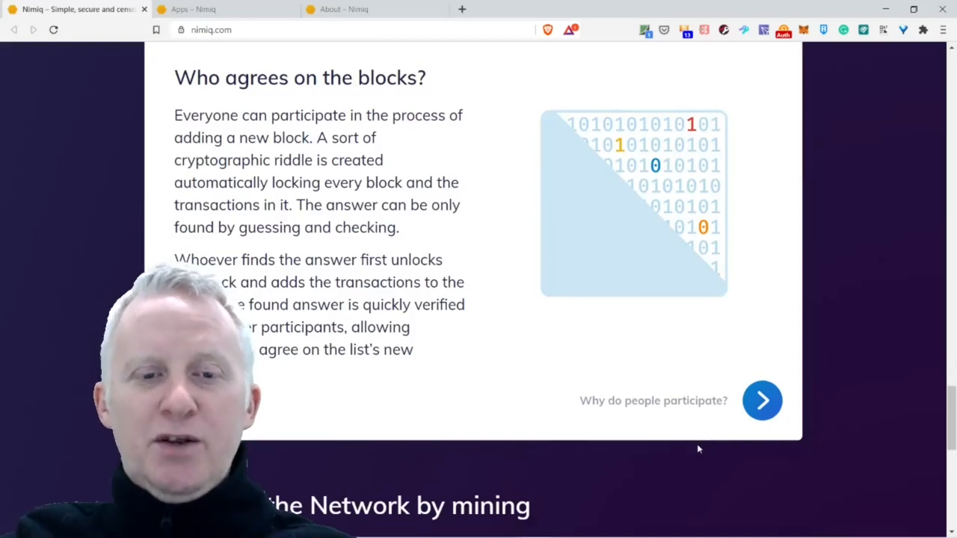
mouse_move(722, 435)
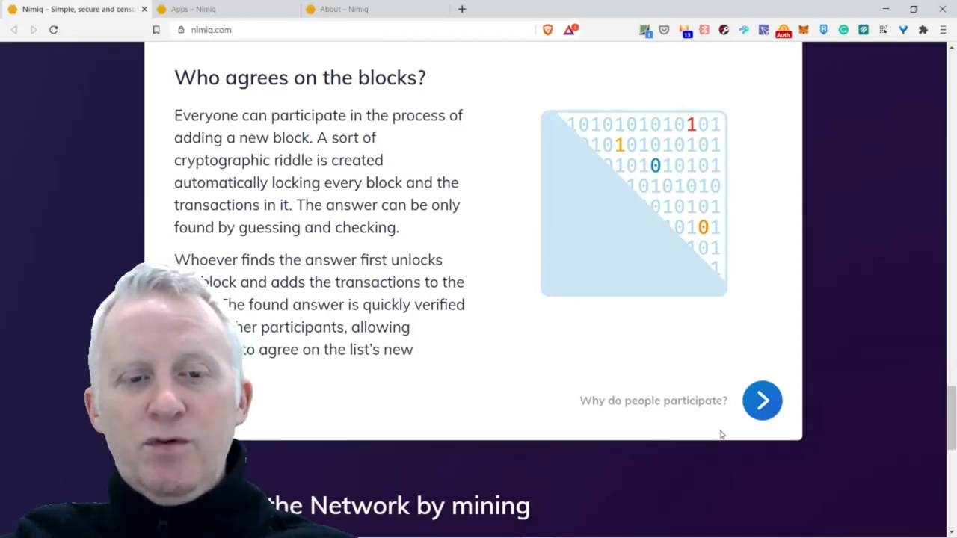
mouse_move(729, 430)
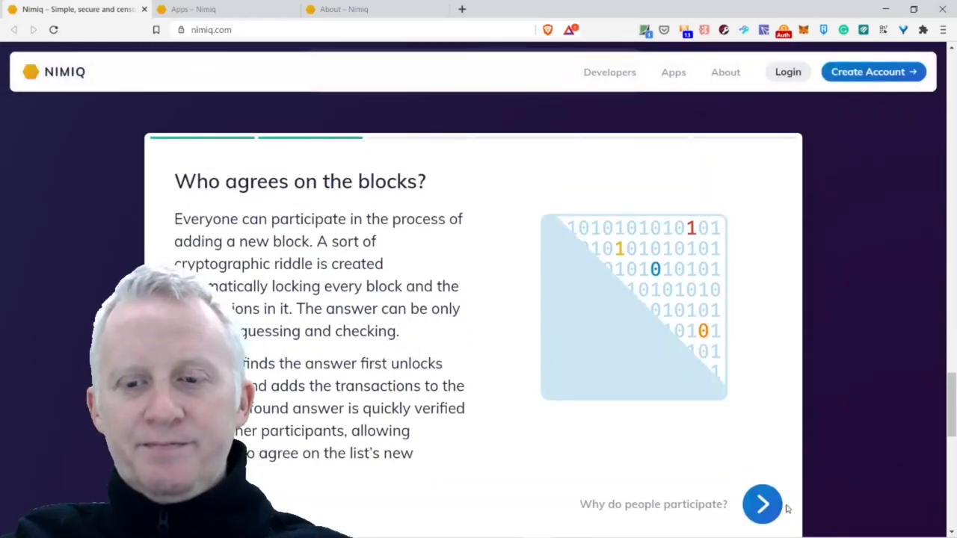
- Step the explainer through participation and mining topics to 'Who controls the network?'
left_click(762, 504)
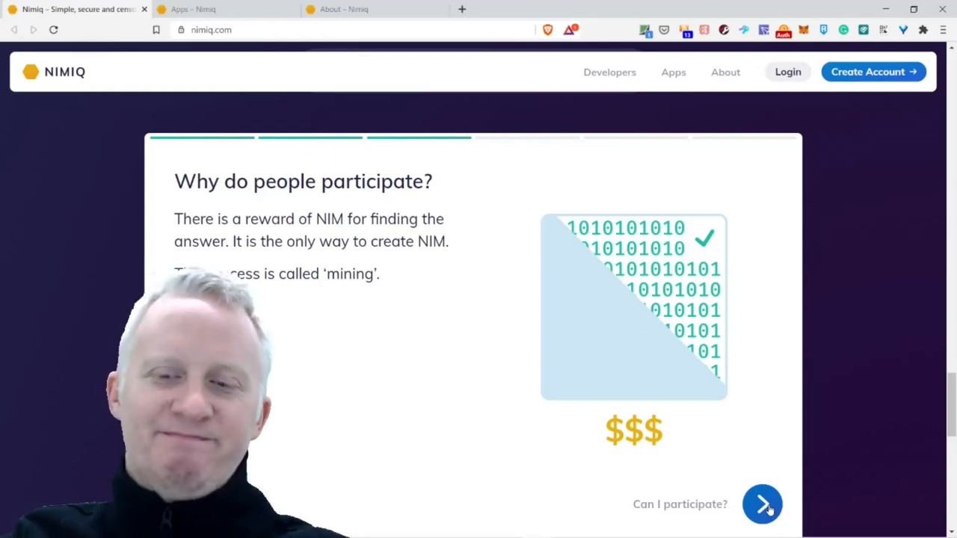
left_click(762, 504)
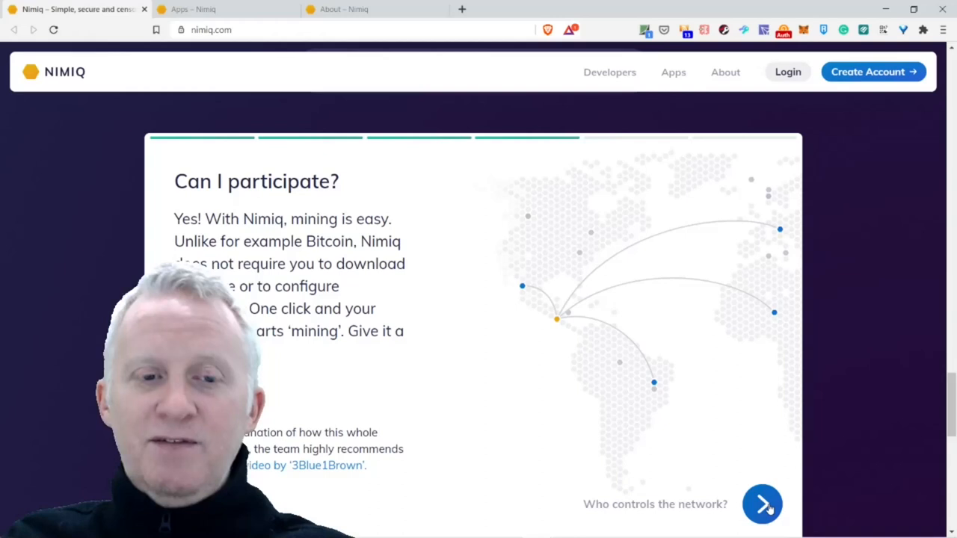
left_click(762, 505)
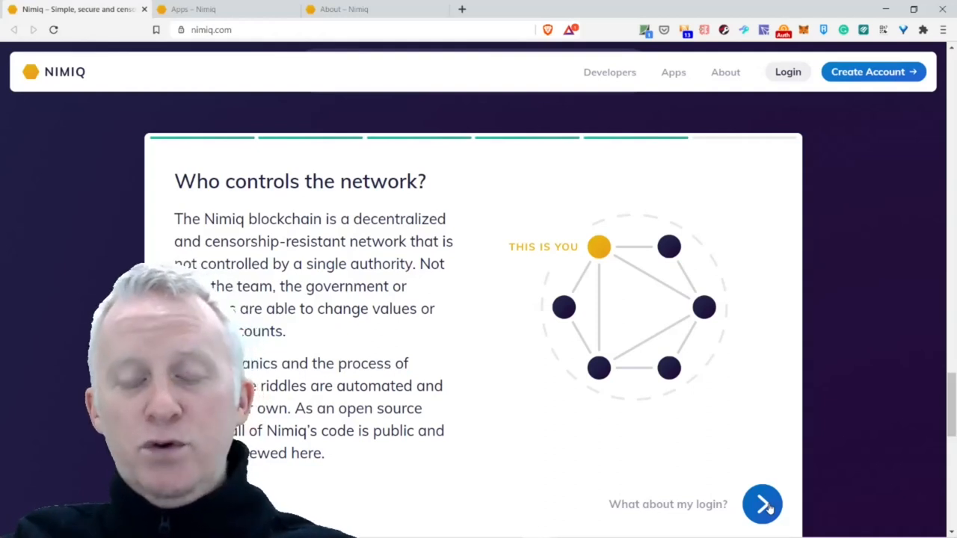
- Advance the explainer to its last topic, 'What about my login?'
left_click(762, 504)
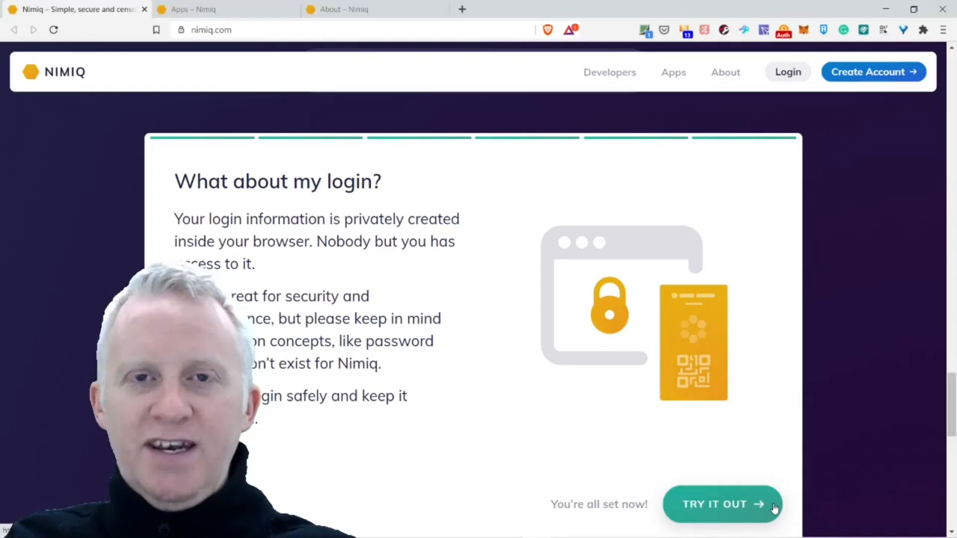
- Scroll below the explainer card to 'Support the Network by mining'
scroll("down", 3)
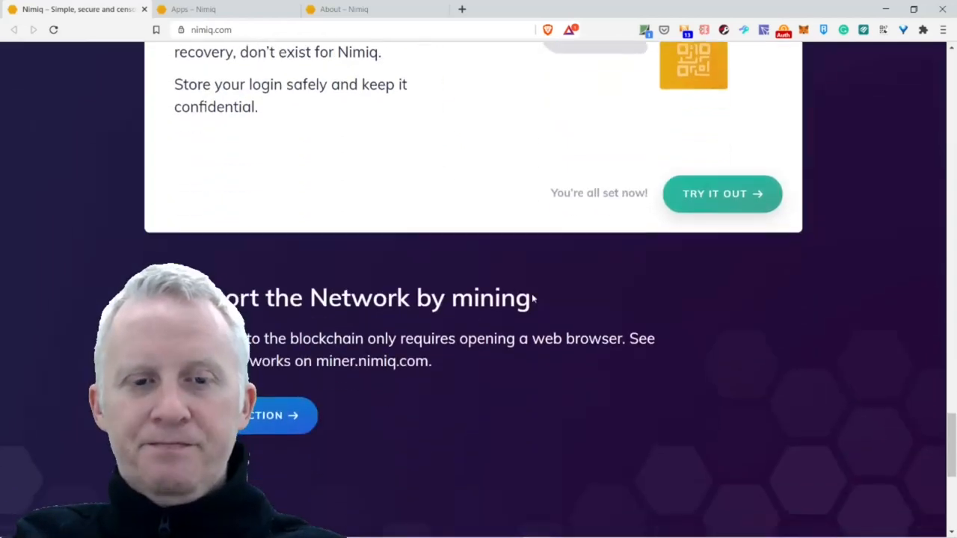
scroll("down", 3)
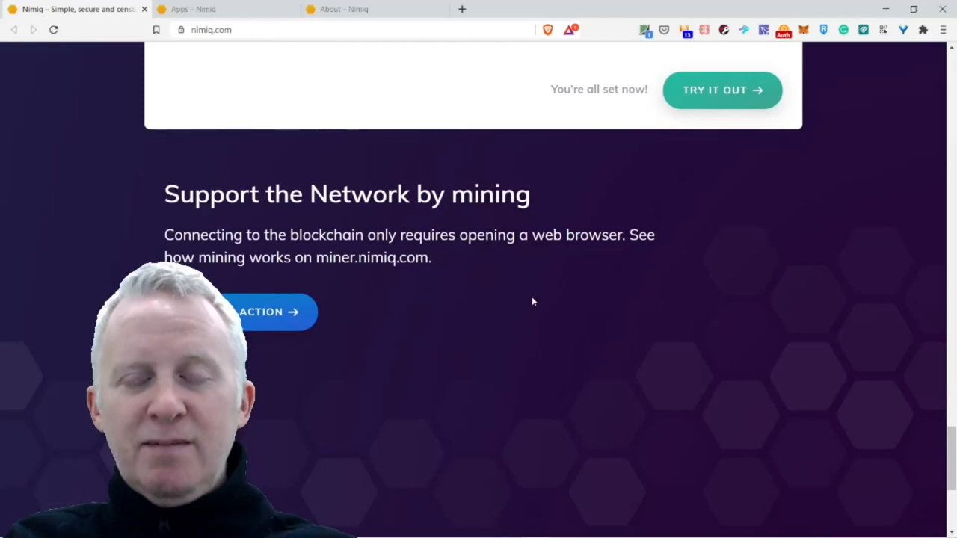
scroll("down", 3)
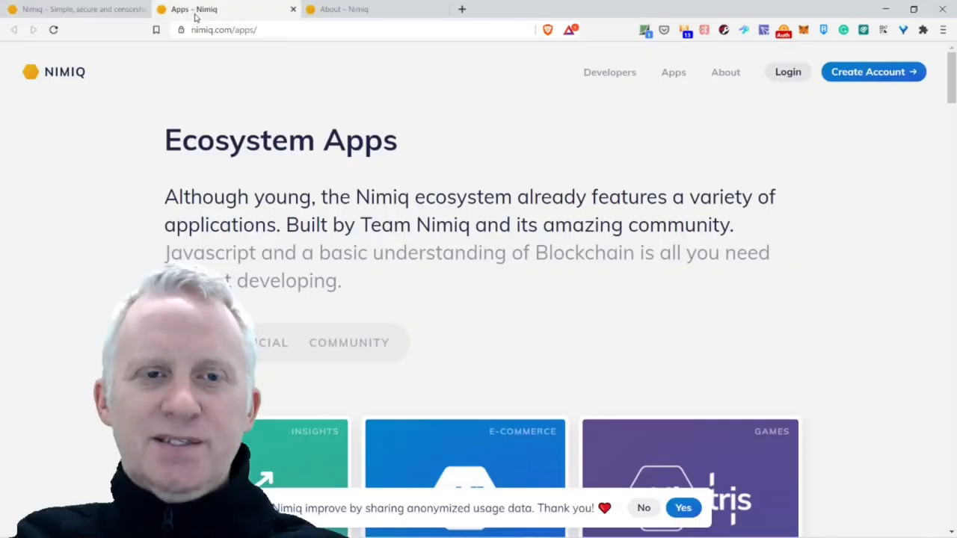
mouse_move(283, 109)
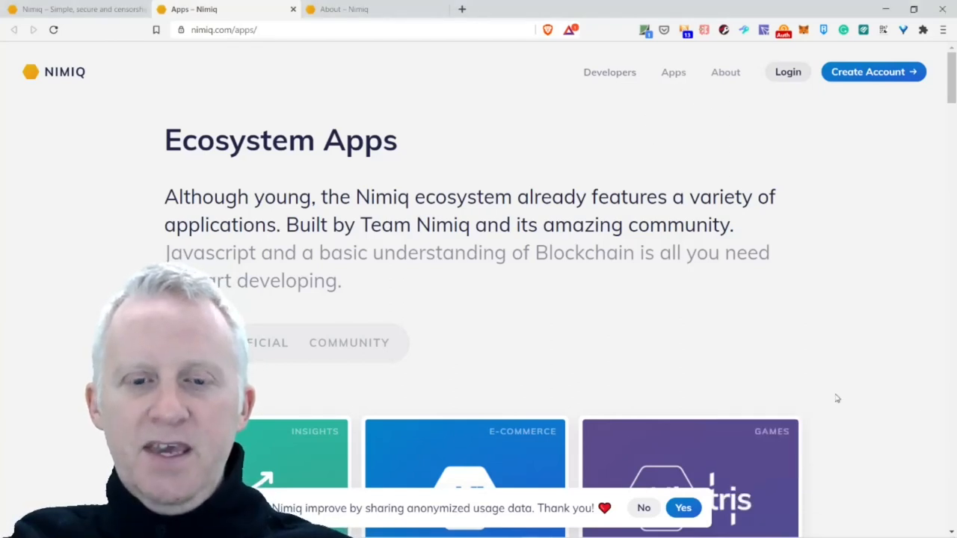
mouse_move(827, 398)
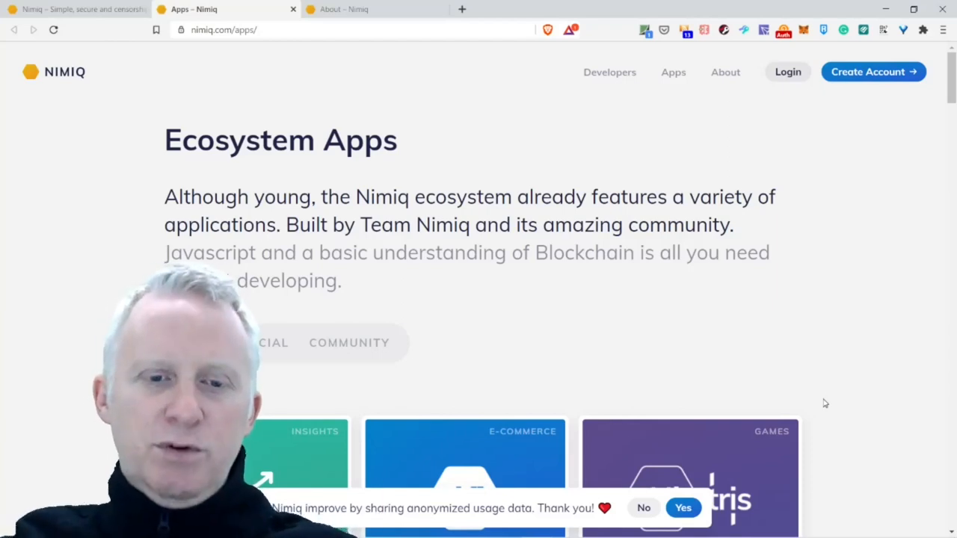
- Scroll the Apps listing past Nimiq Vouchers and Nimtris to Nimiq Shop and Cryptopayment.link
scroll("down", 3)
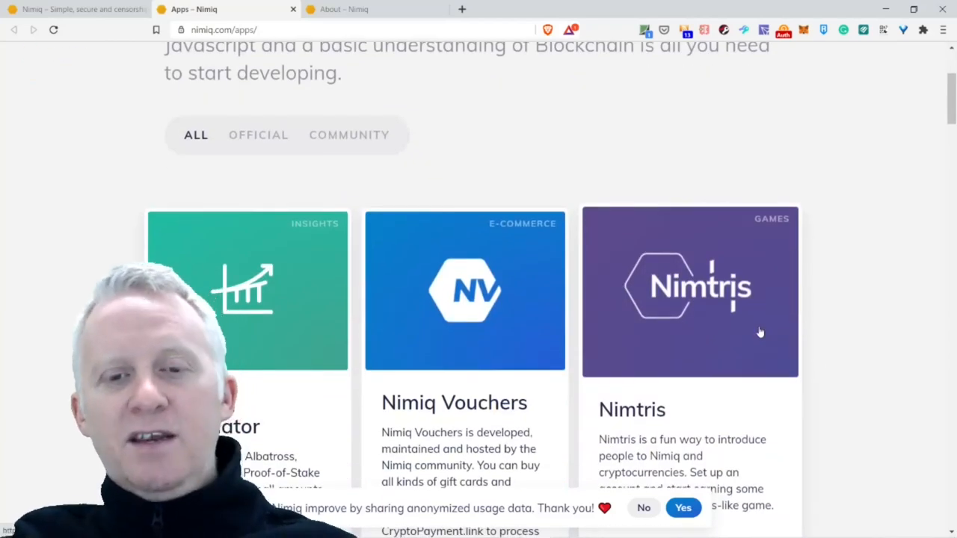
mouse_move(745, 337)
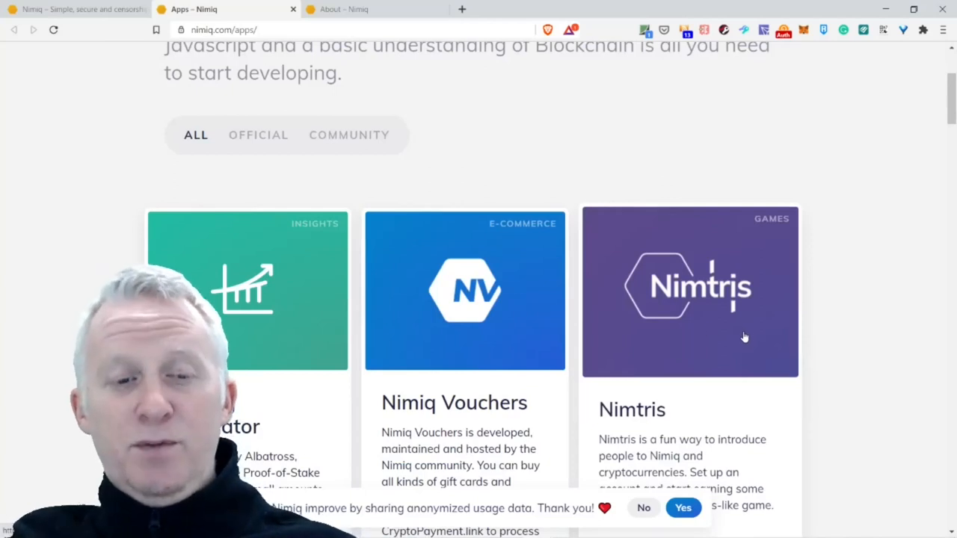
scroll("down", 3)
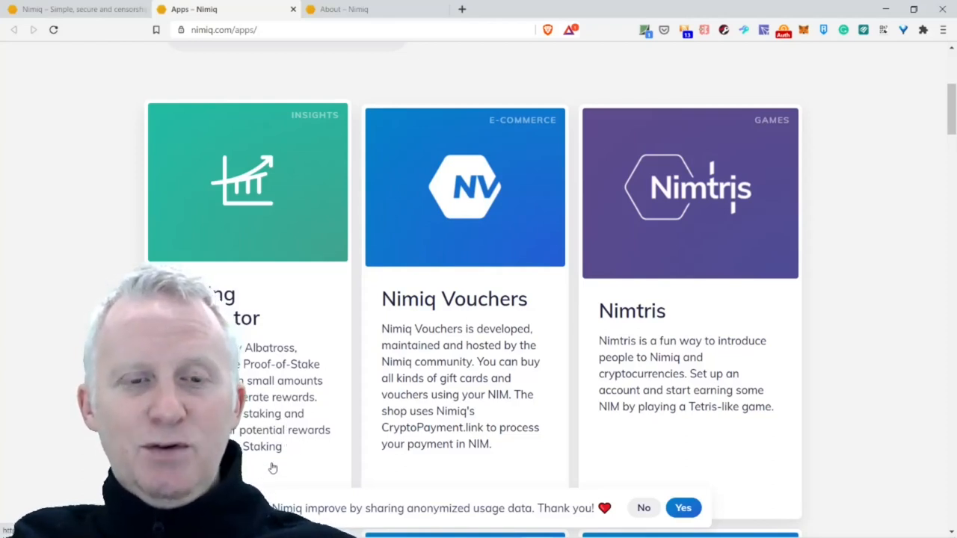
scroll("up", 3)
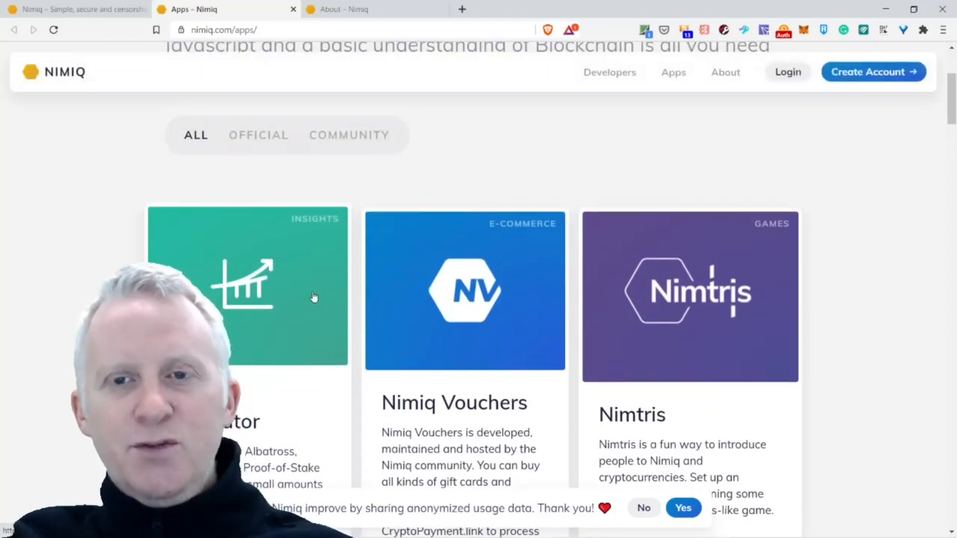
scroll("down", 3)
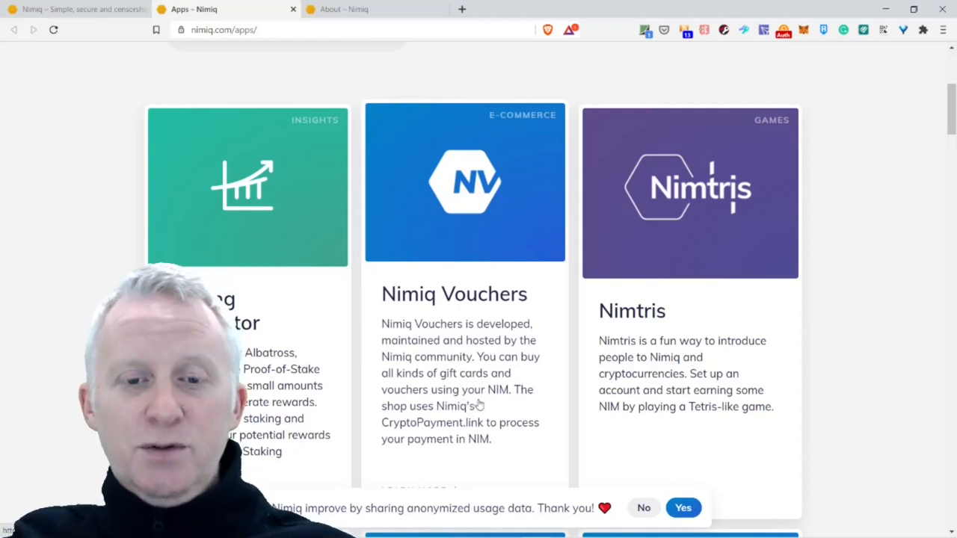
scroll("down", 3)
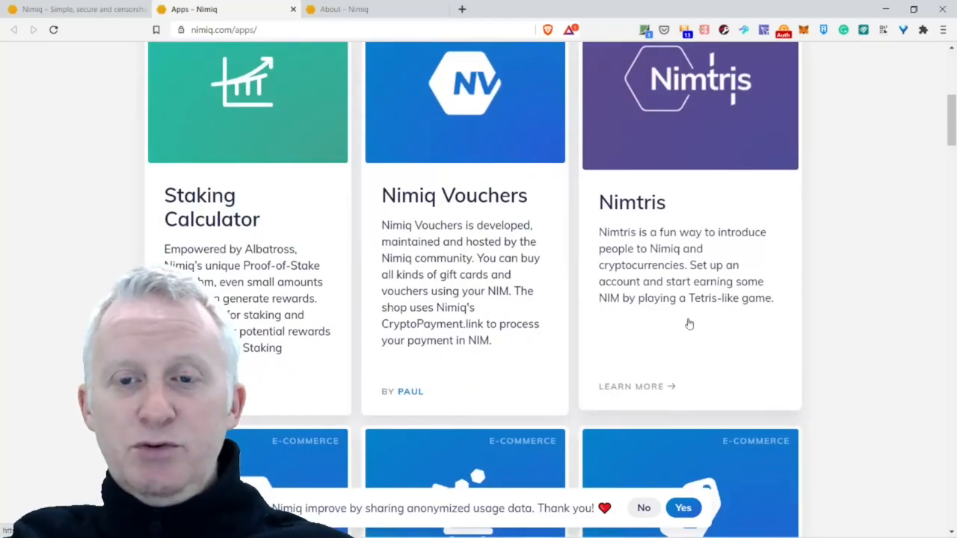
mouse_move(640, 249)
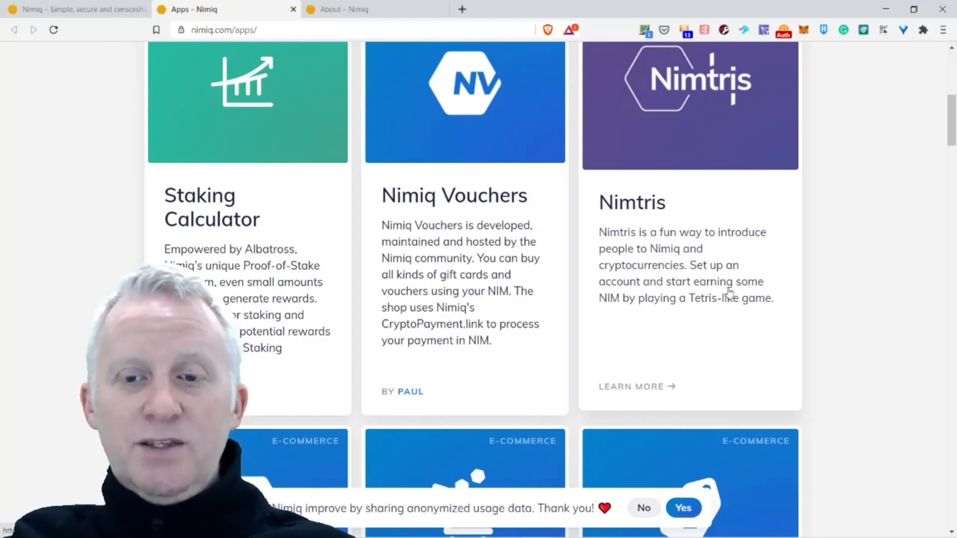
scroll("up", 3)
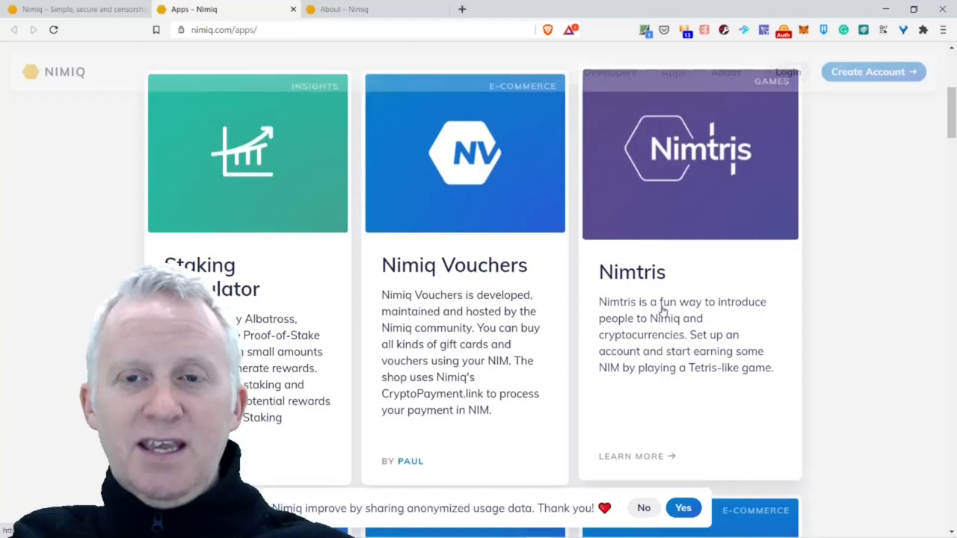
scroll("down", 3)
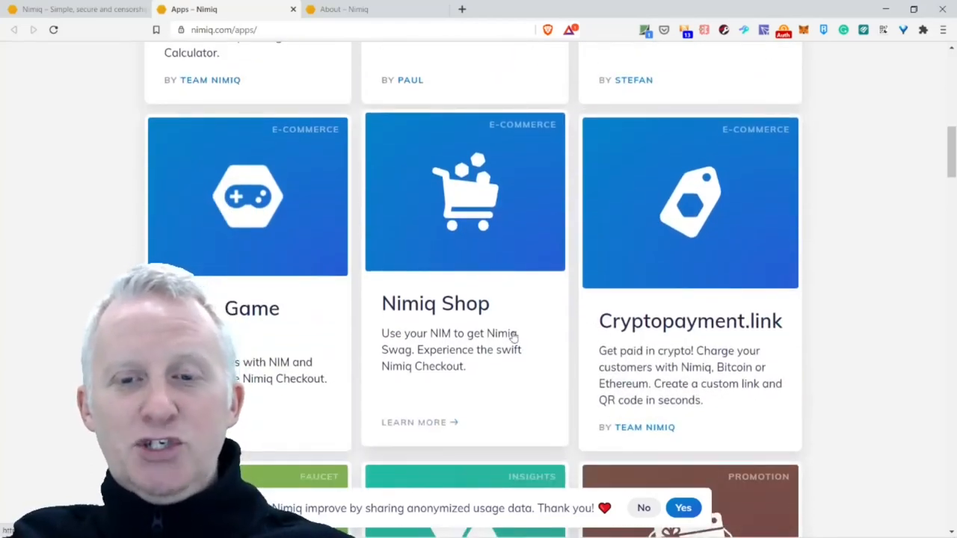
scroll("down", 3)
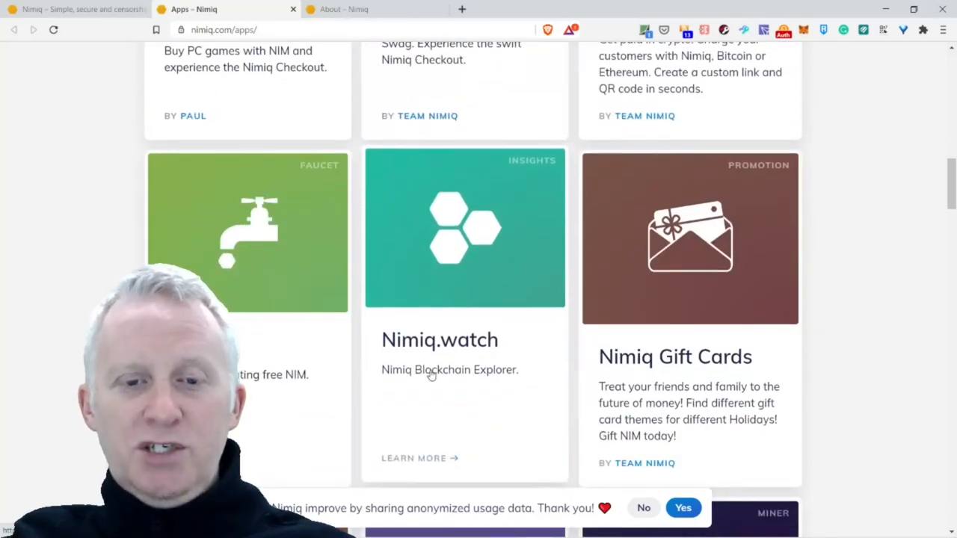
scroll("down", 3)
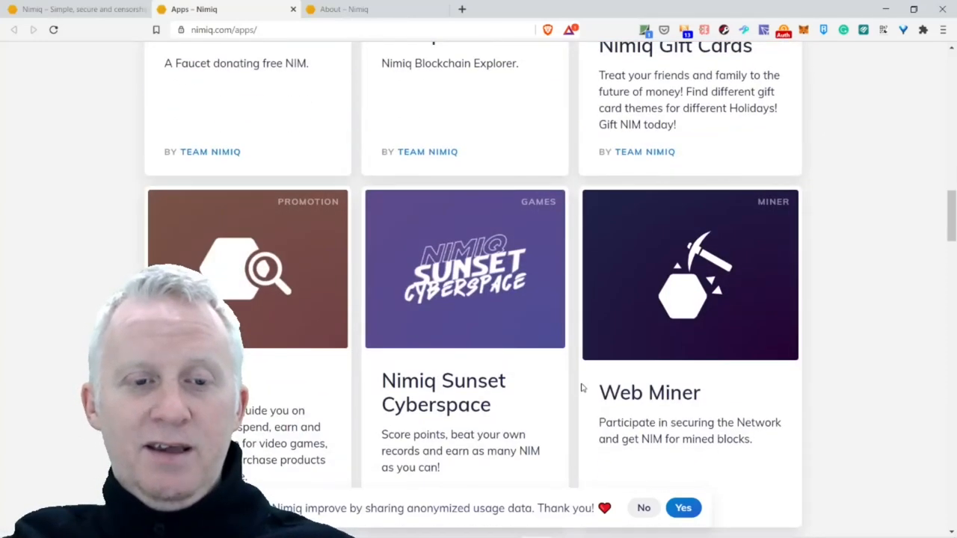
scroll("down", 3)
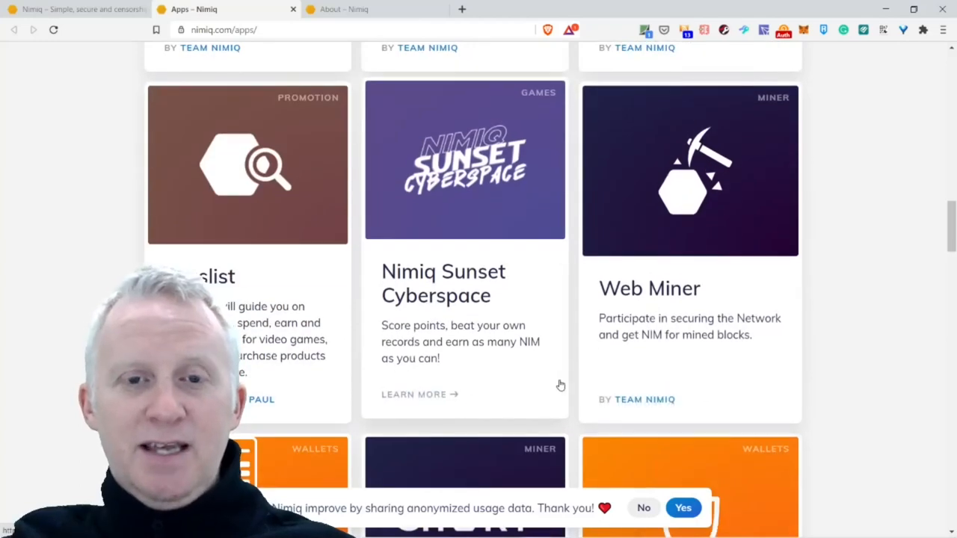
scroll("down", 3)
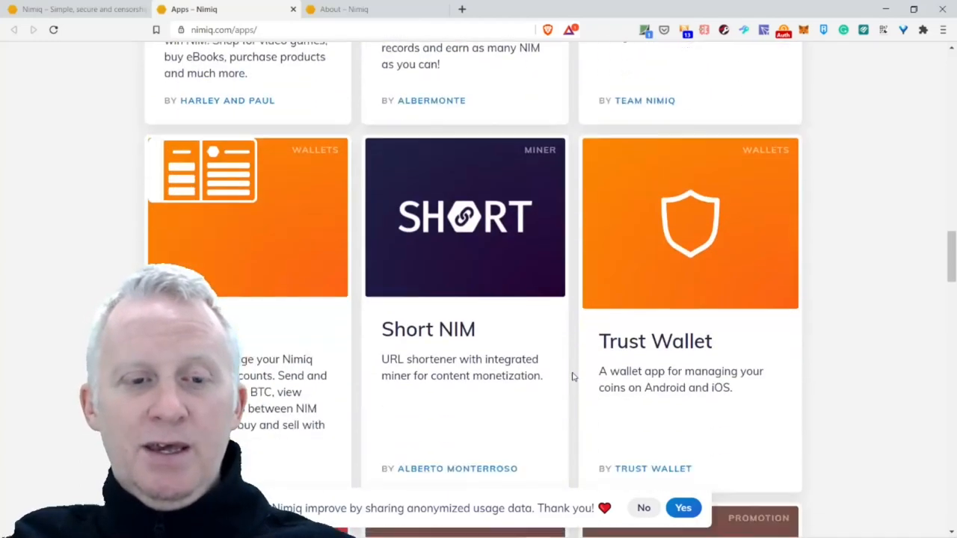
scroll("down", 3)
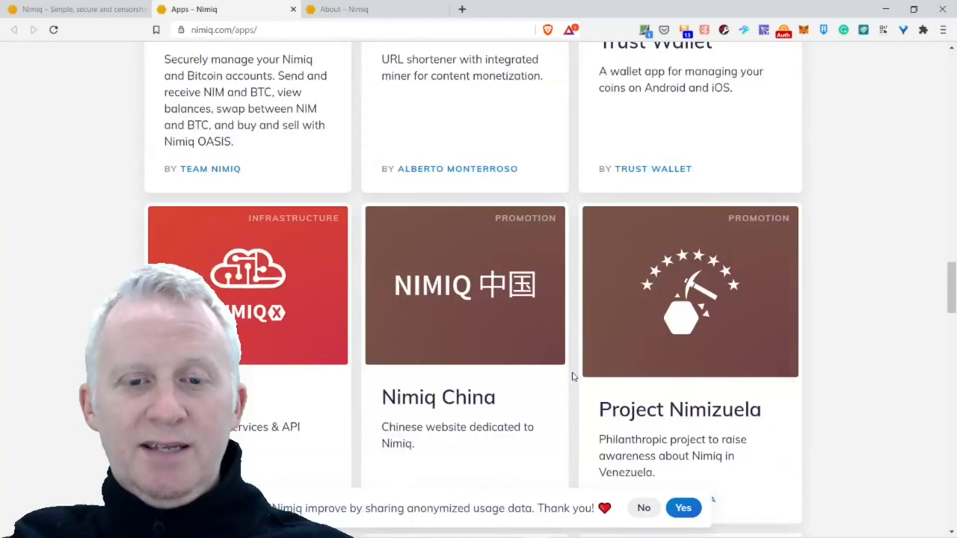
scroll("down", 3)
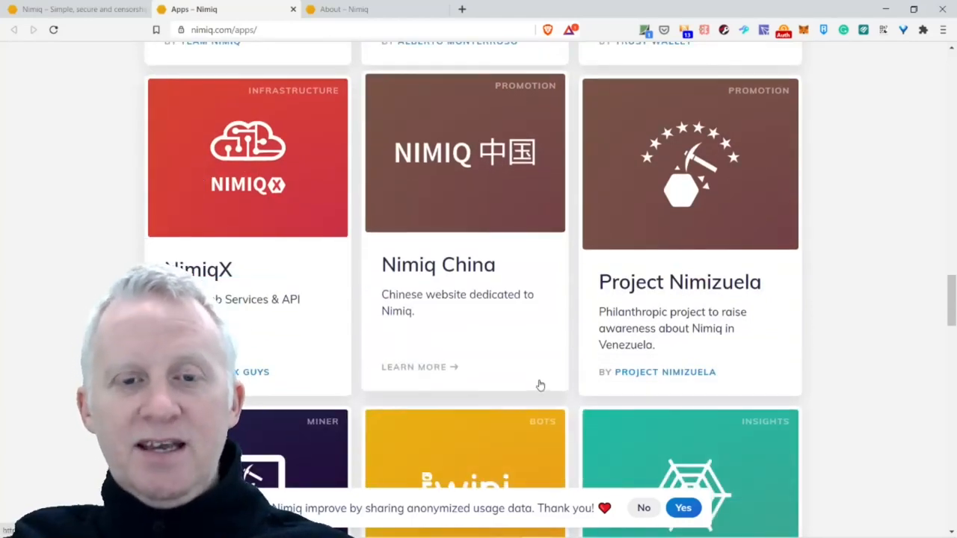
scroll("down", 3)
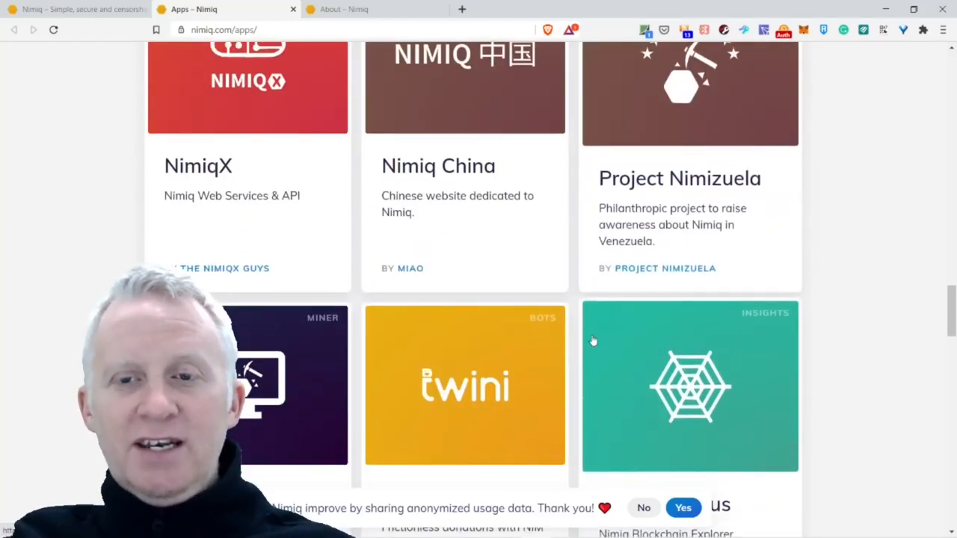
scroll("down", 3)
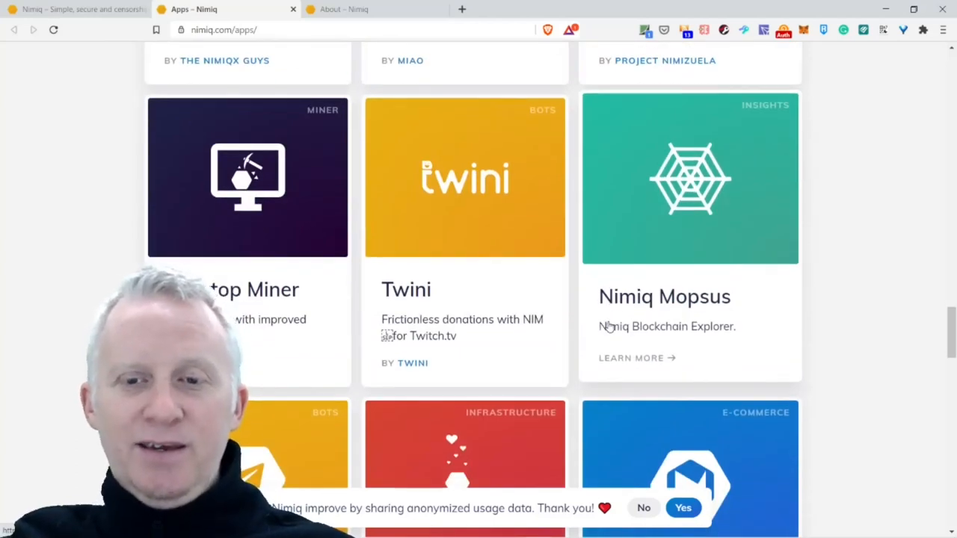
scroll("down", 3)
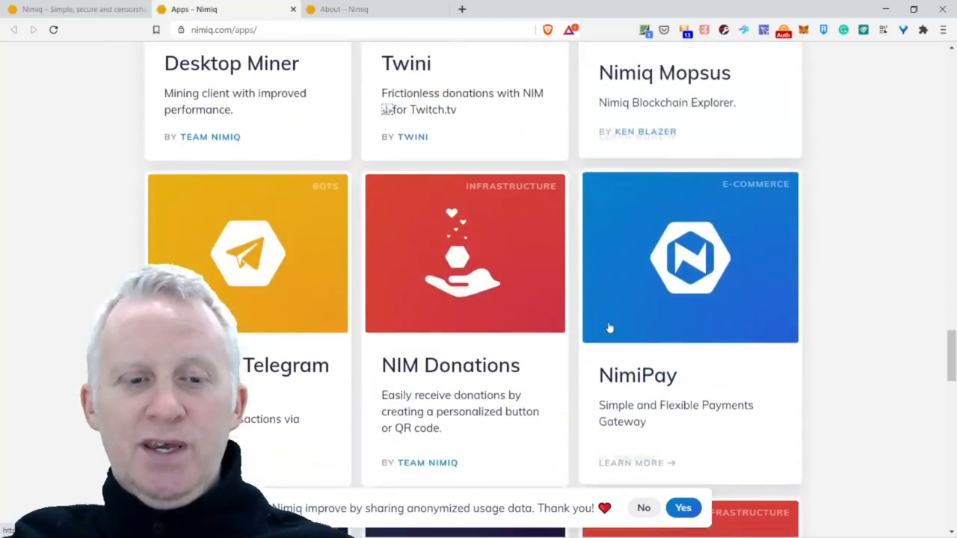
scroll("down", 3)
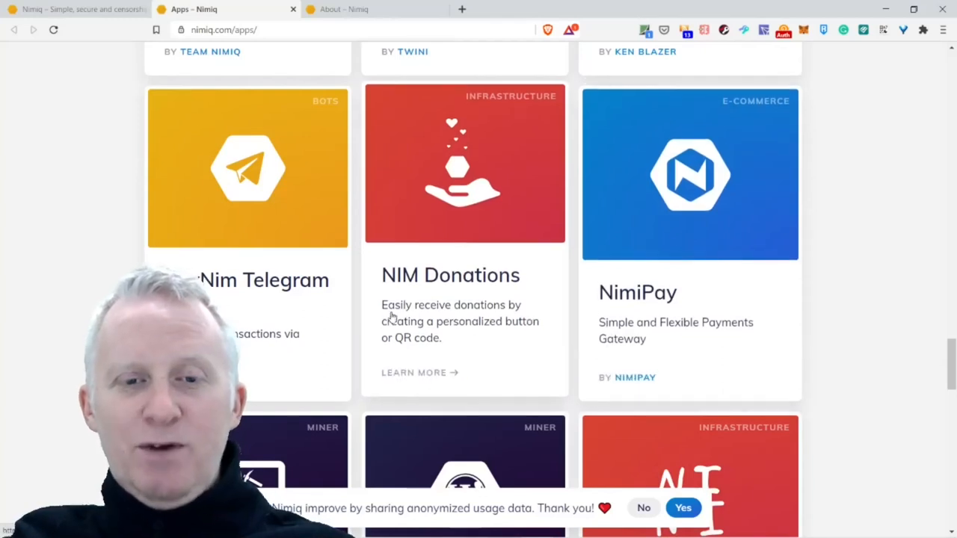
scroll("down", 3)
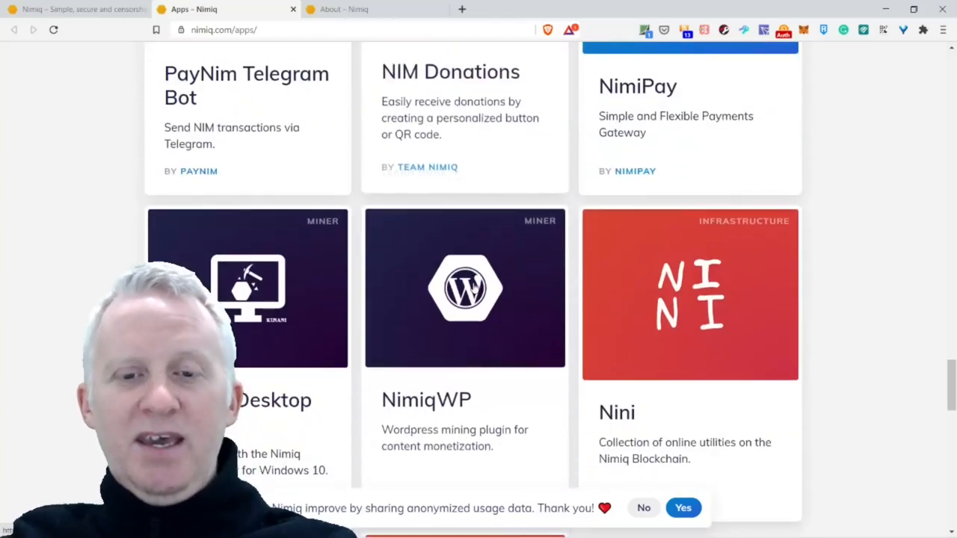
scroll("down", 3)
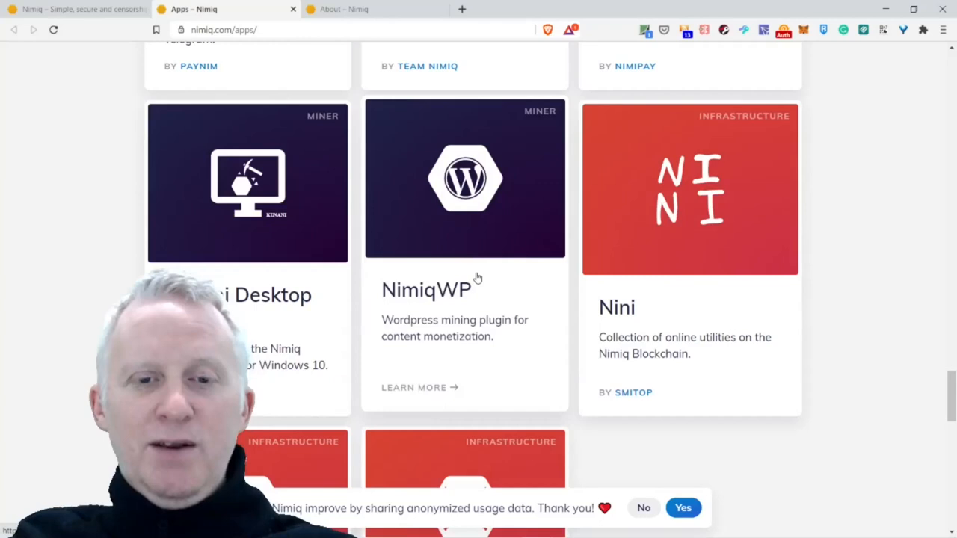
scroll("down", 3)
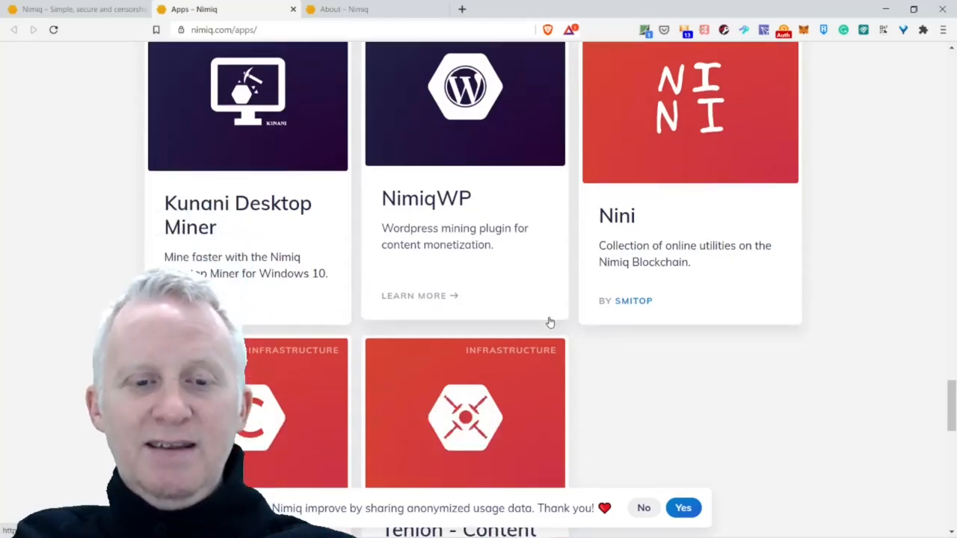
scroll("down", 3)
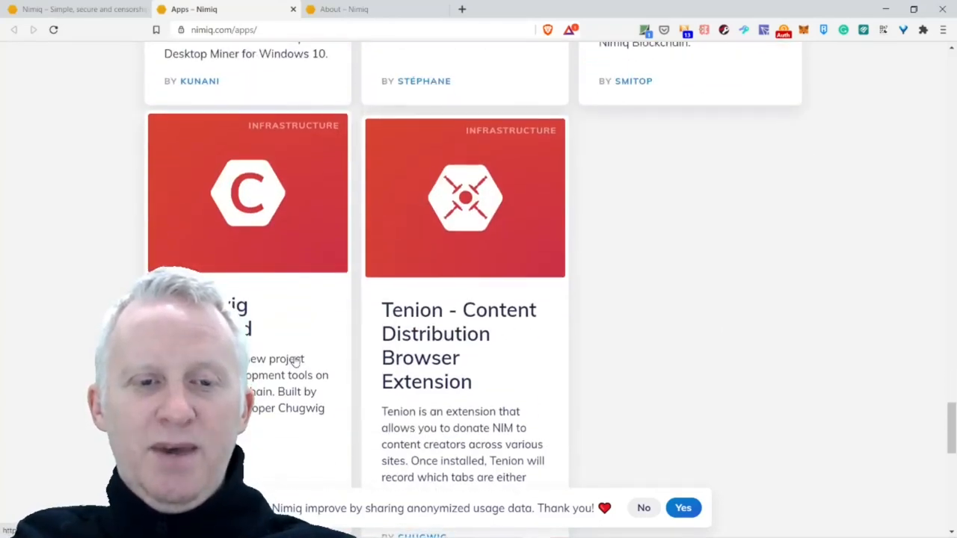
scroll("down", 3)
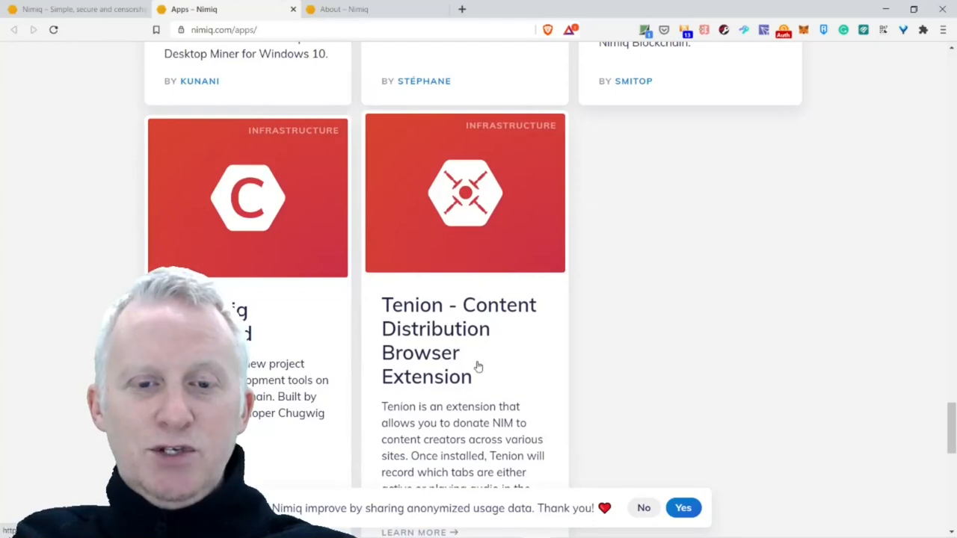
scroll("down", 3)
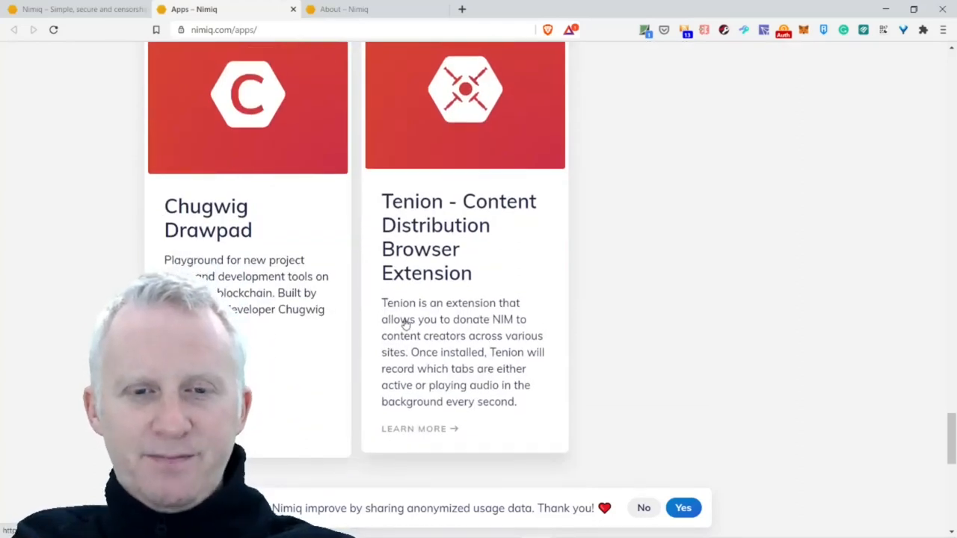
mouse_move(449, 349)
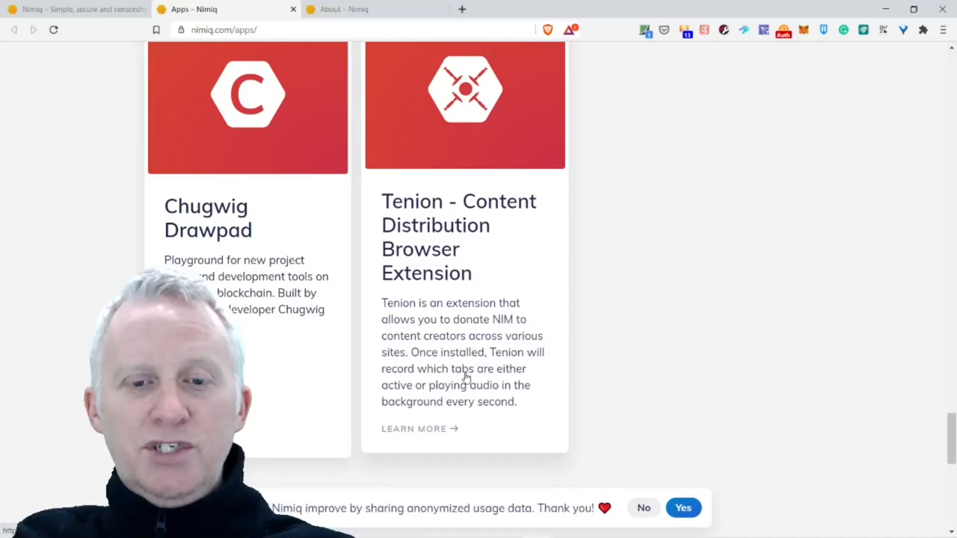
mouse_move(497, 394)
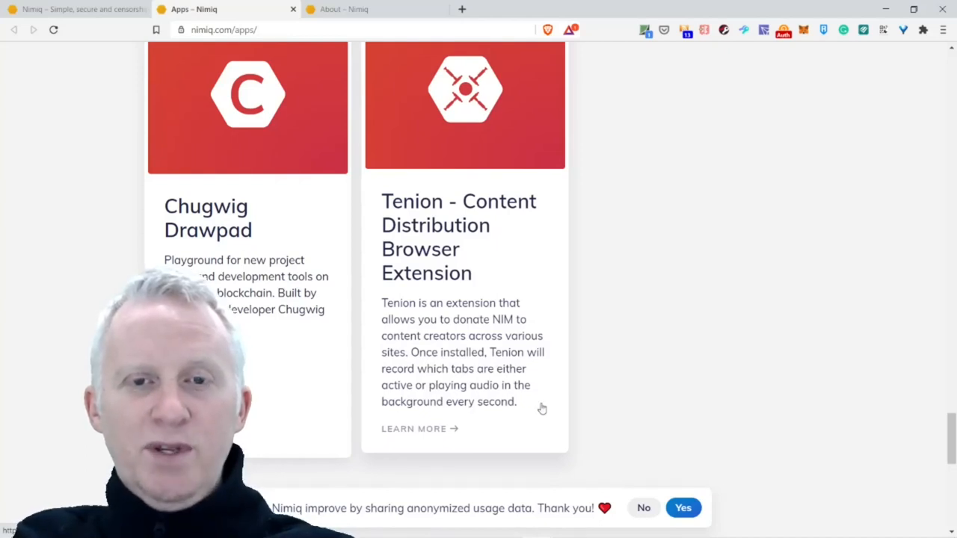
scroll("down", 3)
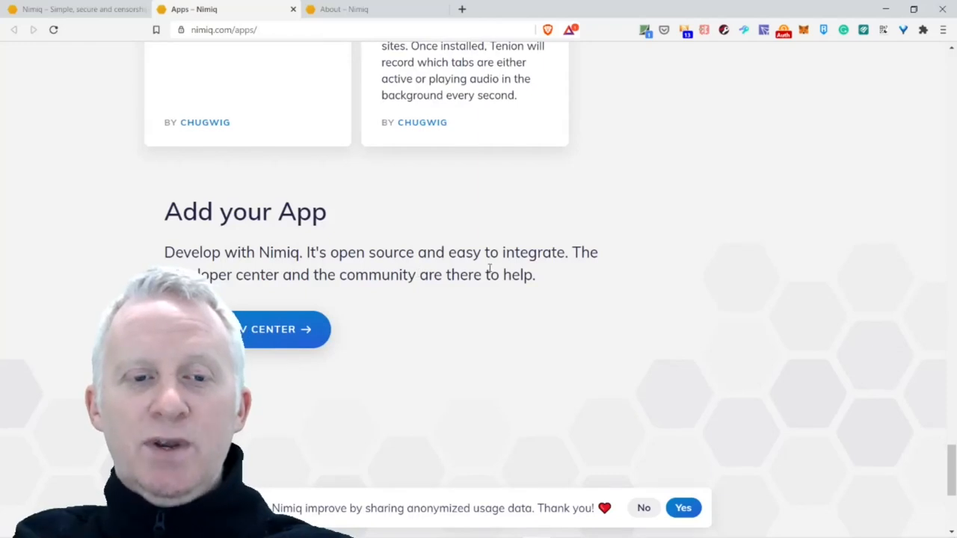
mouse_move(438, 293)
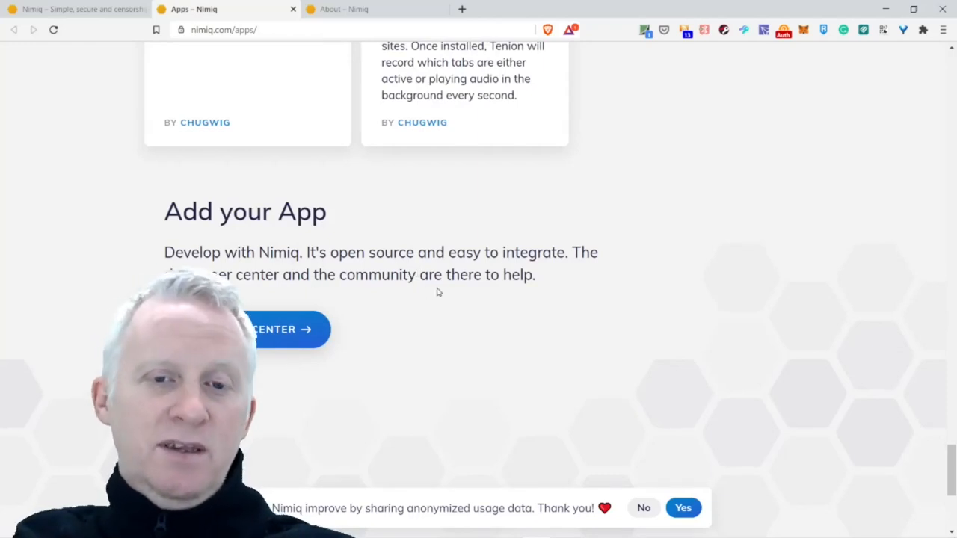
scroll("down", 3)
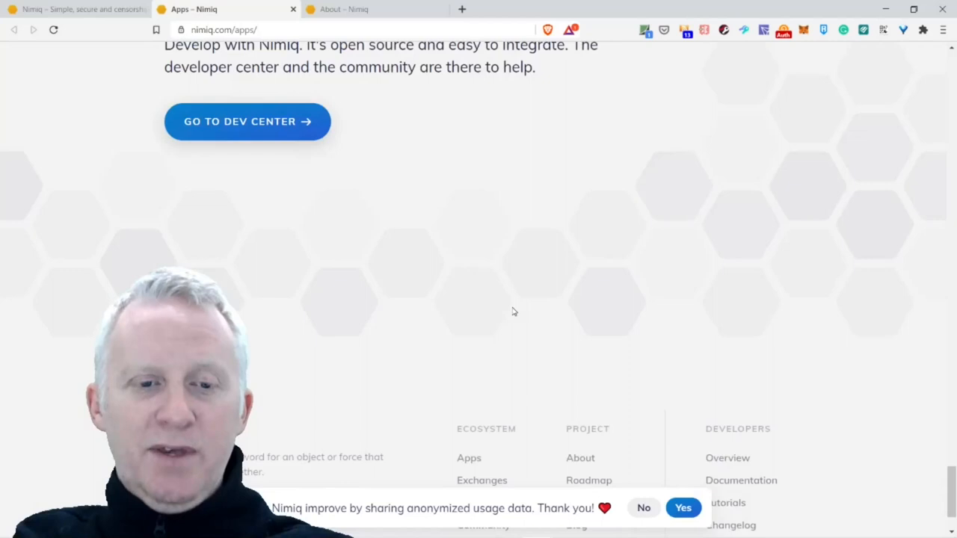
scroll("up", 3)
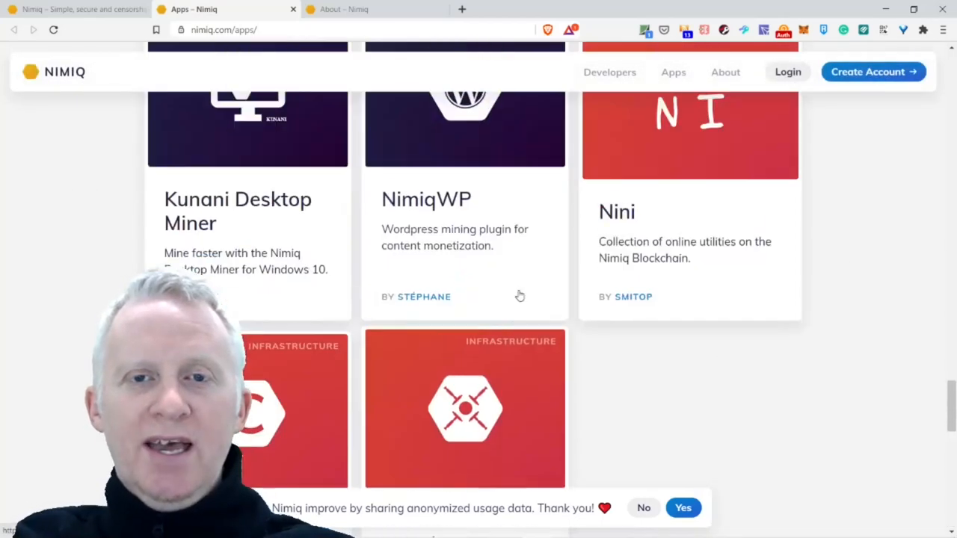
- Switch to the 'About – Nimiq' tab showing Nimiq's vision and mission
left_click(359, 9)
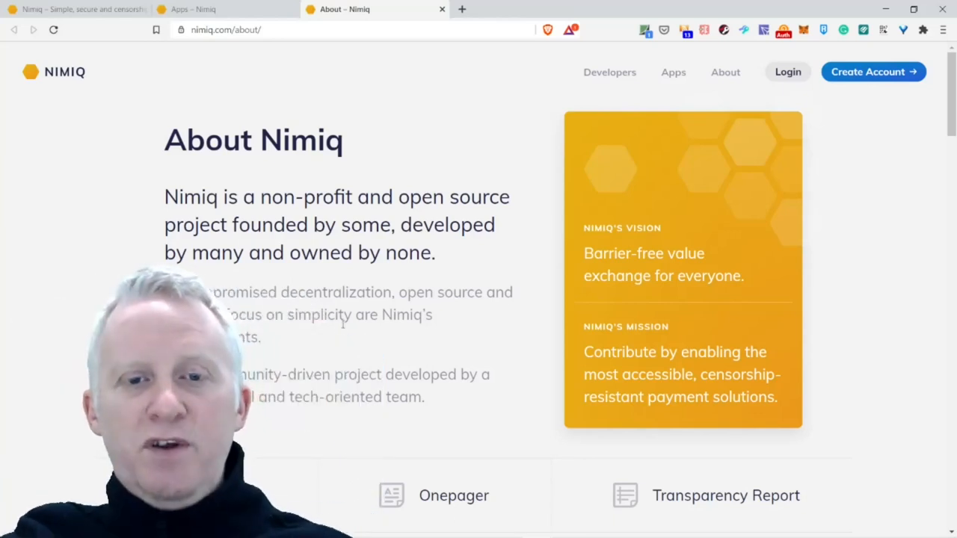
- Scroll the About page past the Whitepaper, Onepager and Transparency Report links to the Roadmap
scroll("down", 3)
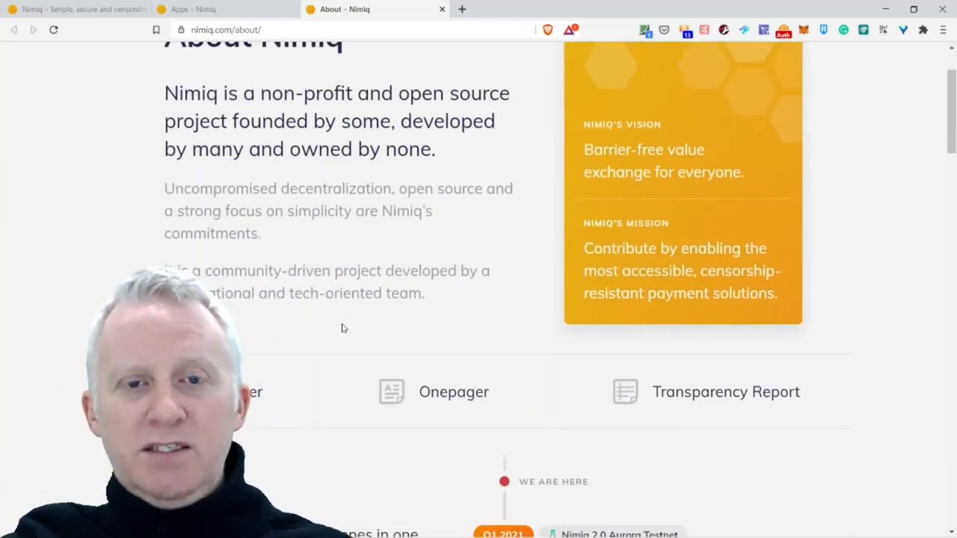
mouse_move(299, 290)
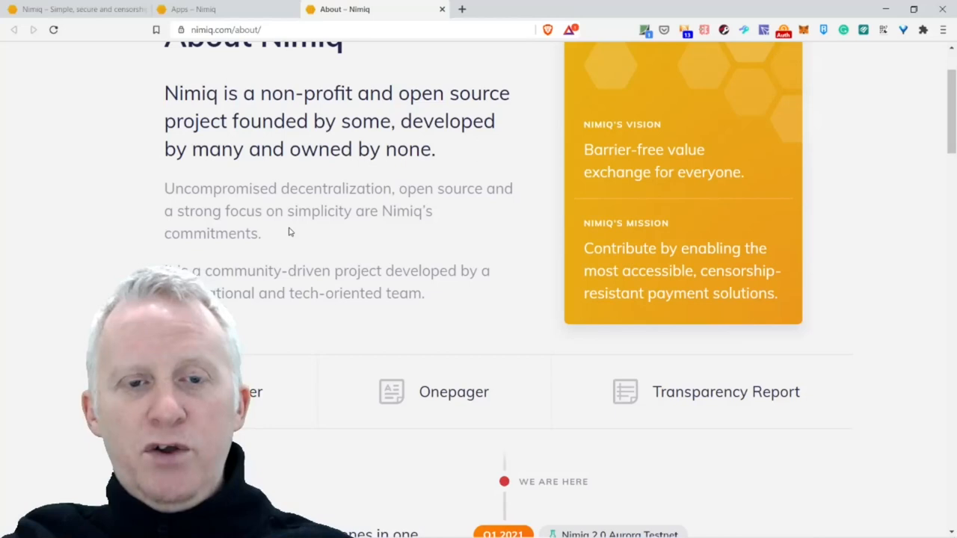
mouse_move(288, 236)
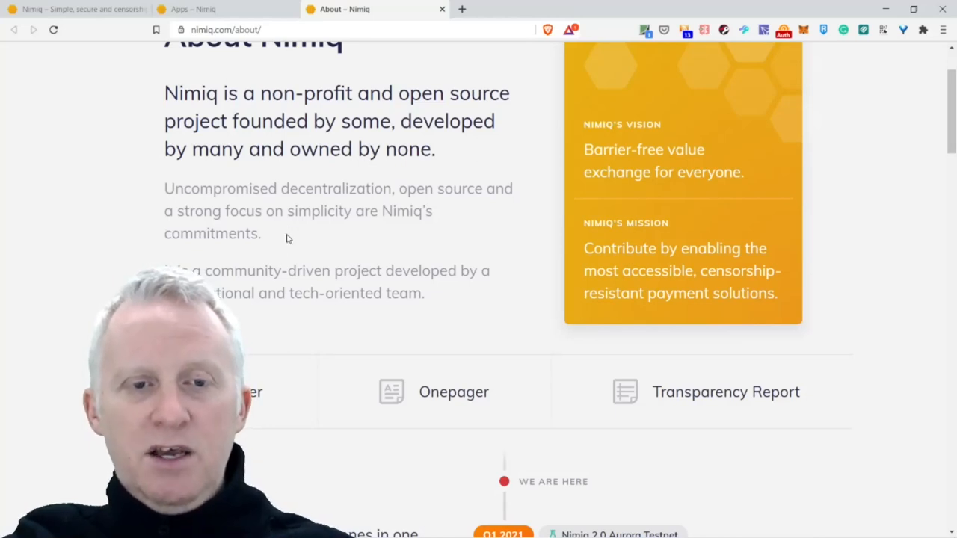
mouse_move(307, 299)
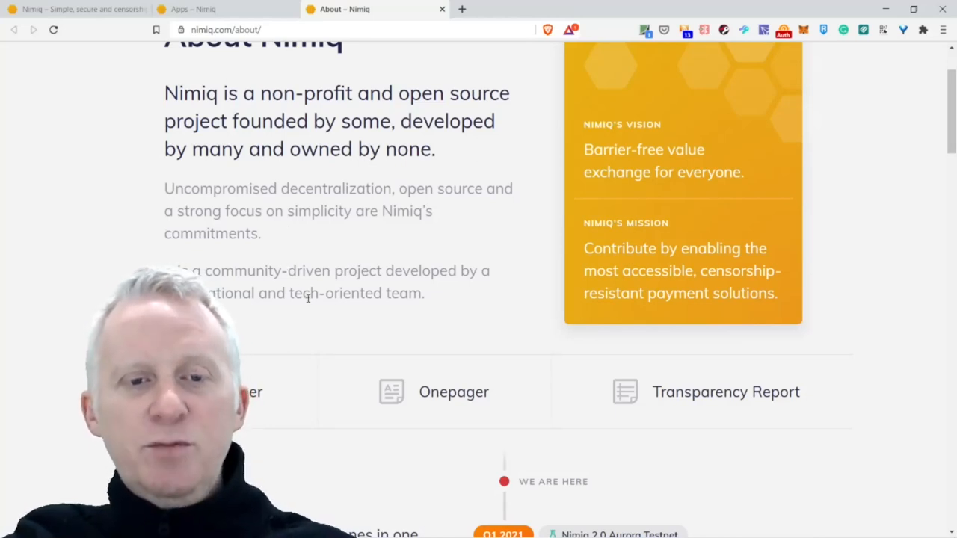
scroll("down", 3)
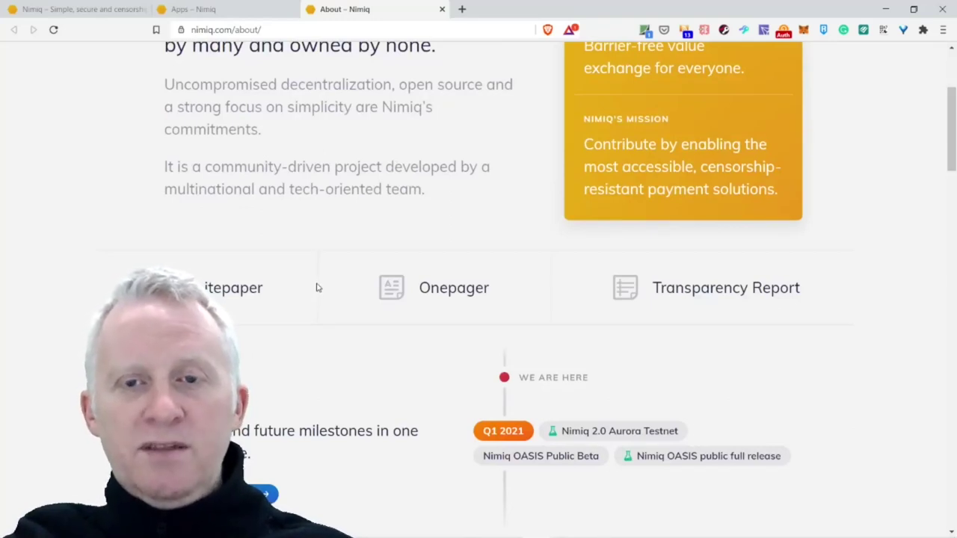
scroll("up", 3)
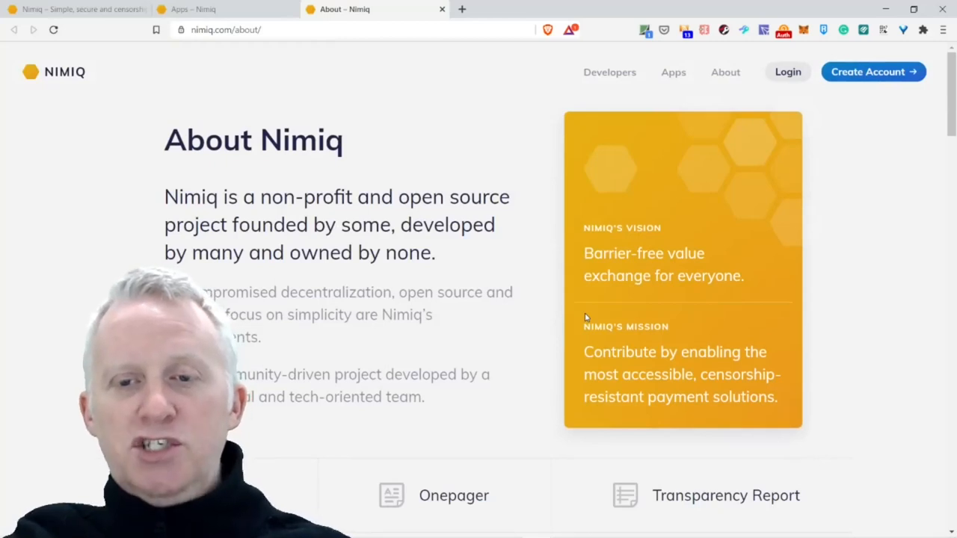
scroll("down", 3)
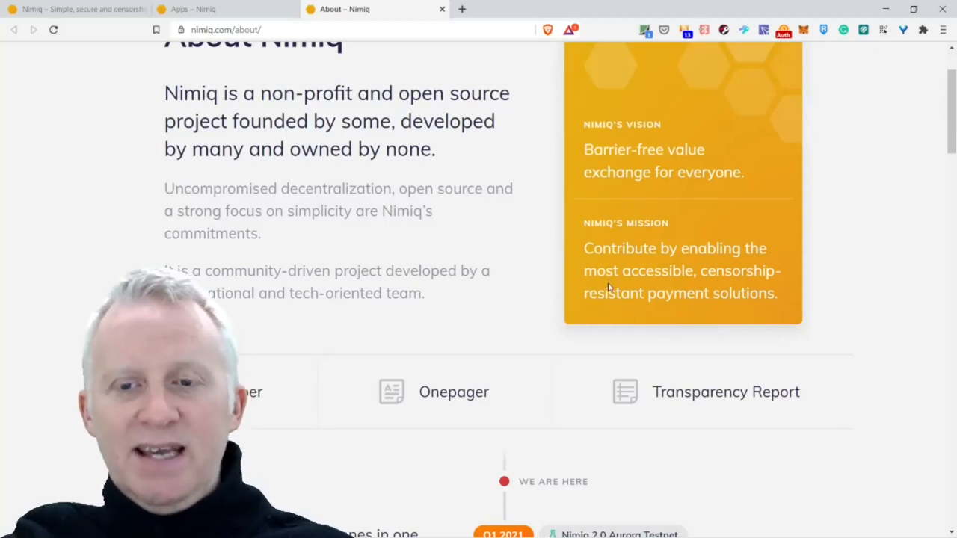
scroll("down", 3)
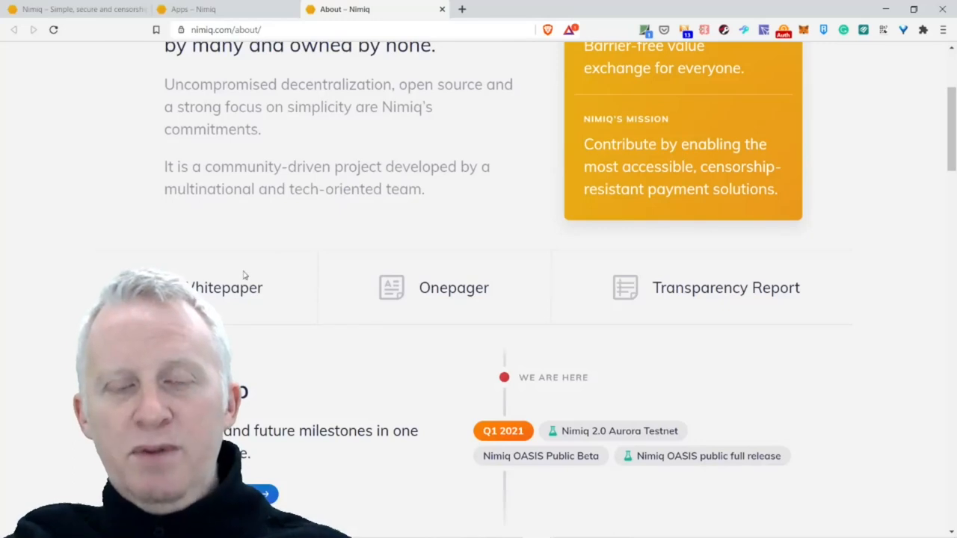
mouse_move(751, 320)
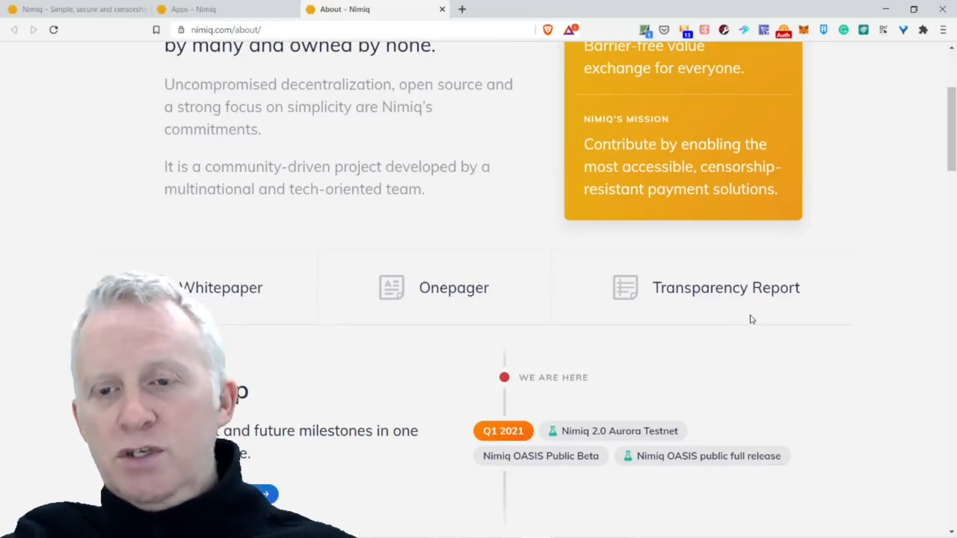
scroll("down", 3)
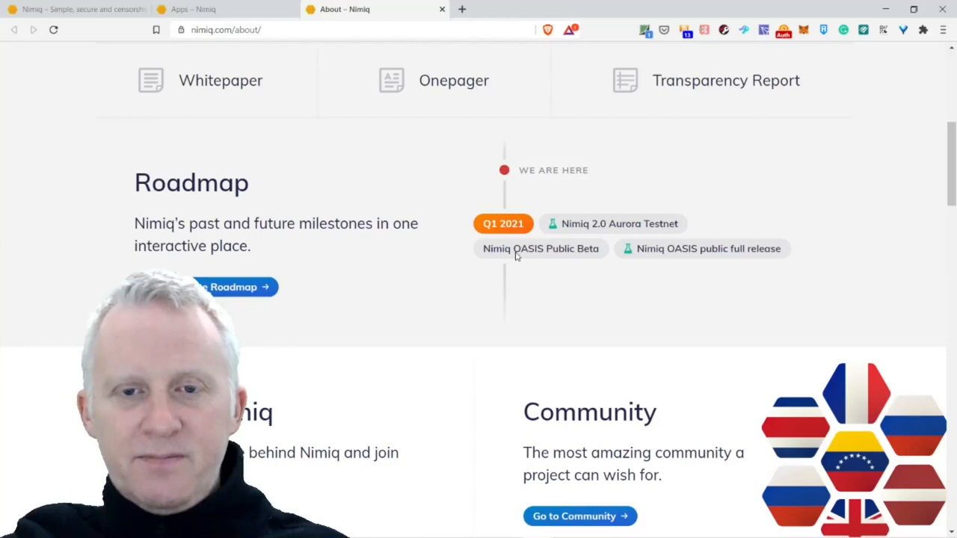
mouse_move(615, 241)
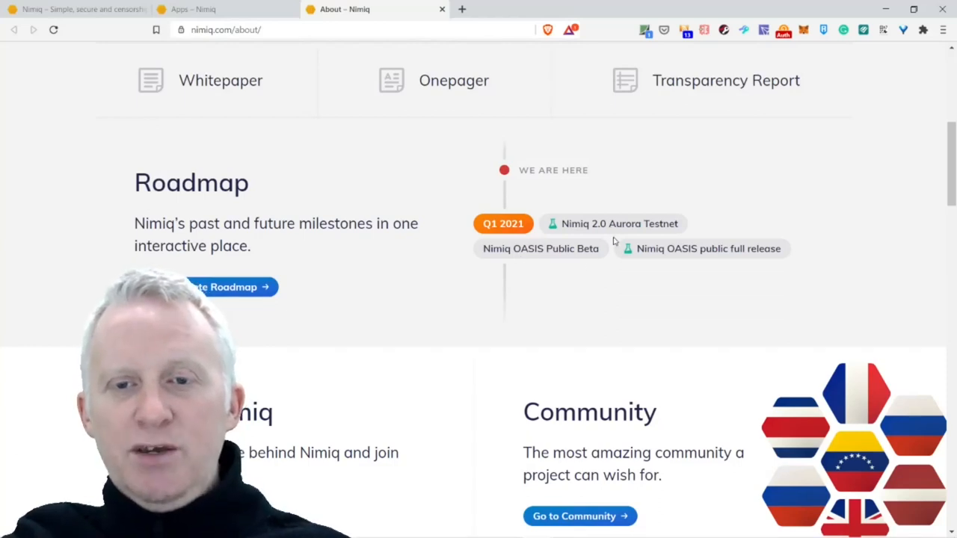
mouse_move(535, 266)
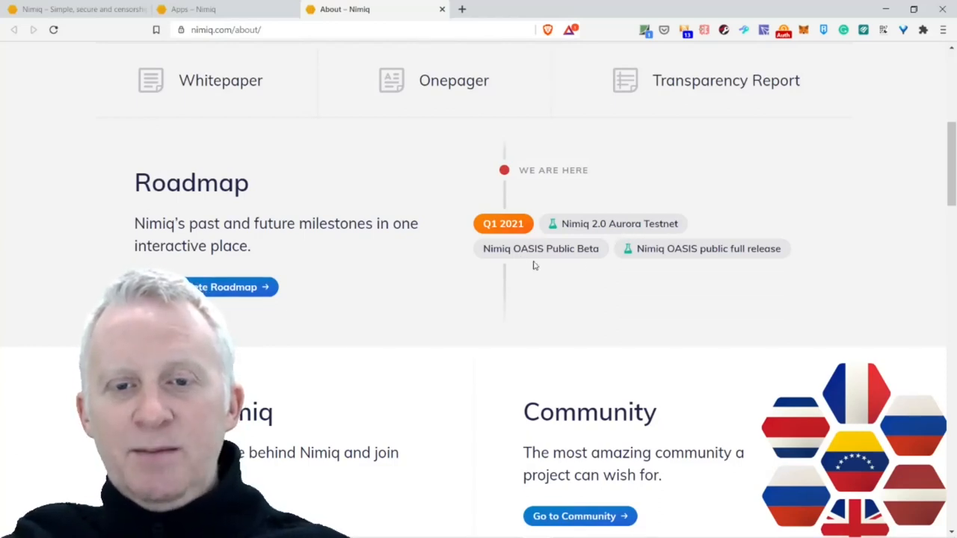
mouse_move(725, 267)
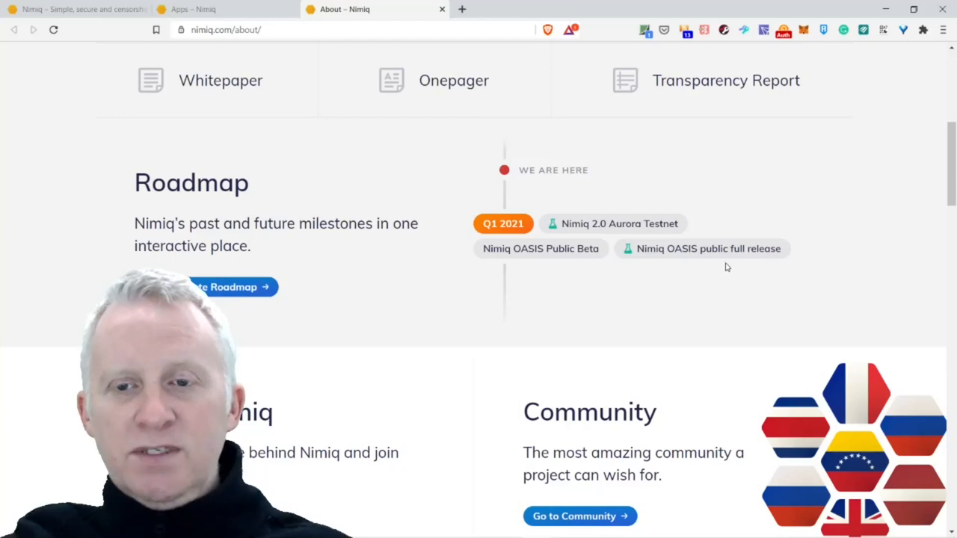
- Scroll the About page past Team Nimiq, Community and The Latest articles
scroll("down", 3)
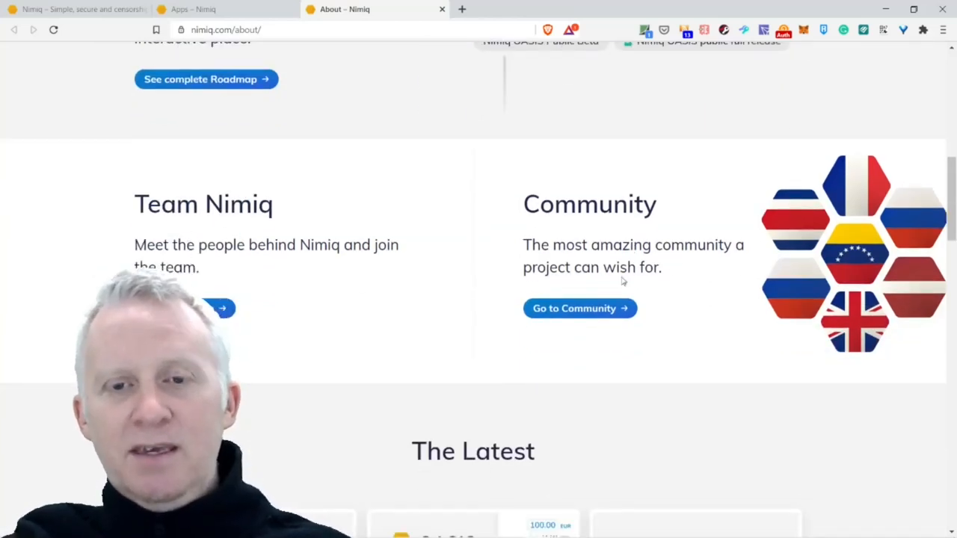
scroll("down", 3)
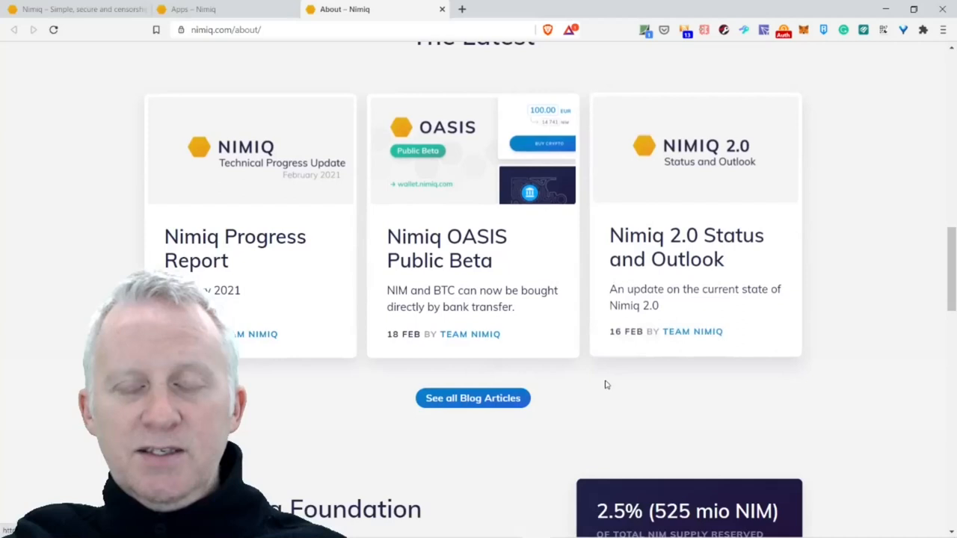
scroll("up", 3)
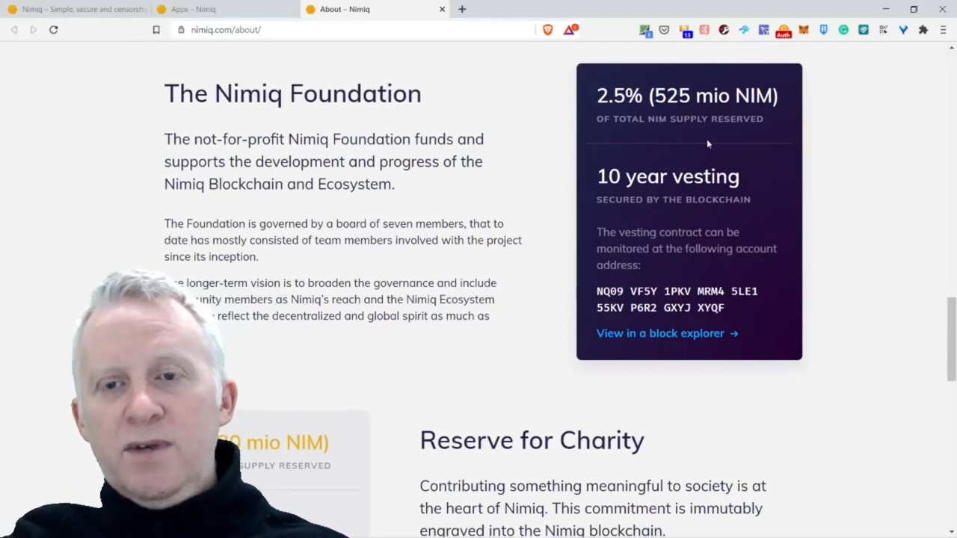
mouse_move(643, 225)
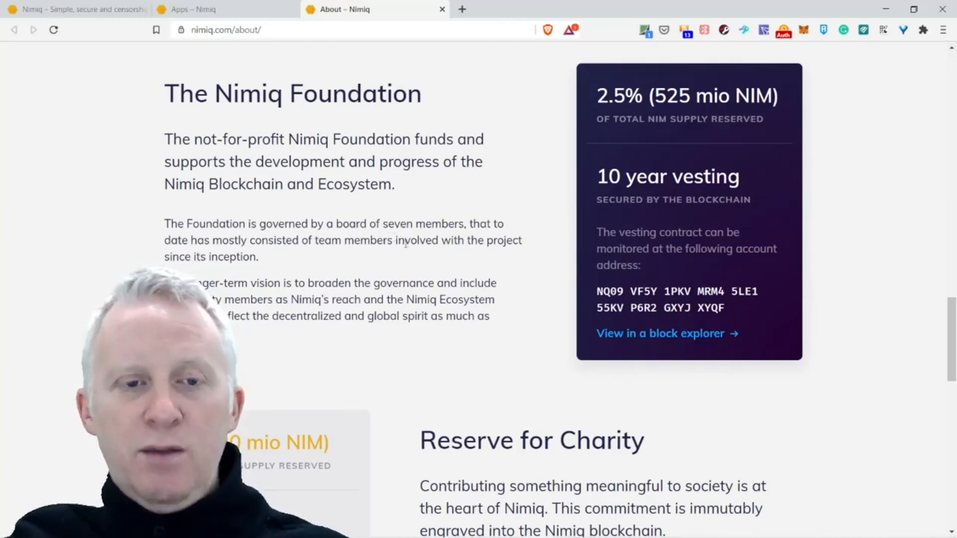
- Scroll to the ImpactX Foundation's Reserve for Charity section with its 2% reserved supply
scroll("down", 3)
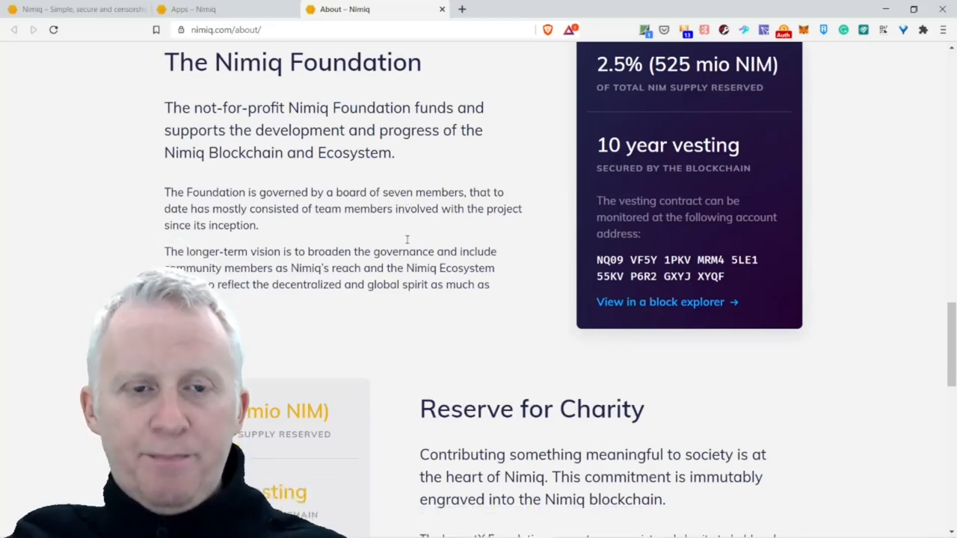
scroll("down", 3)
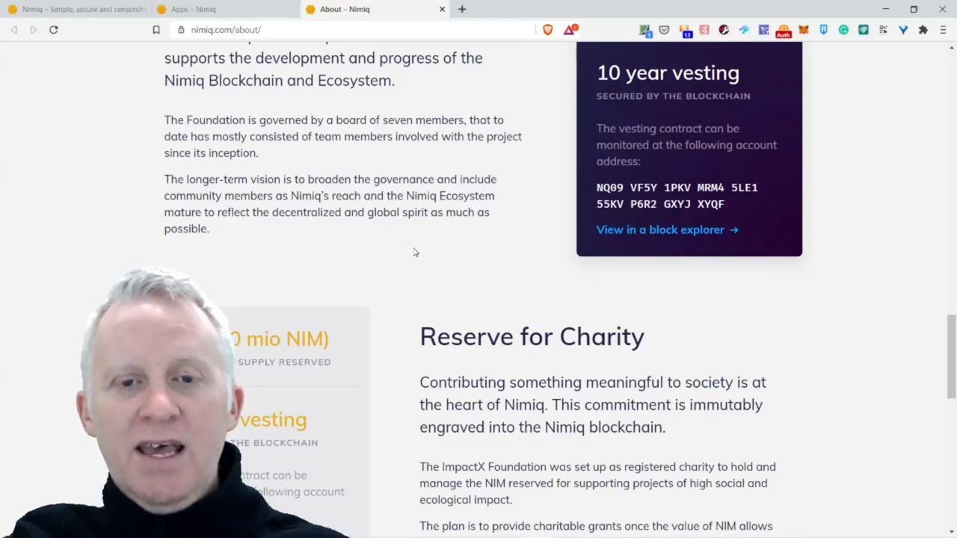
scroll("down", 3)
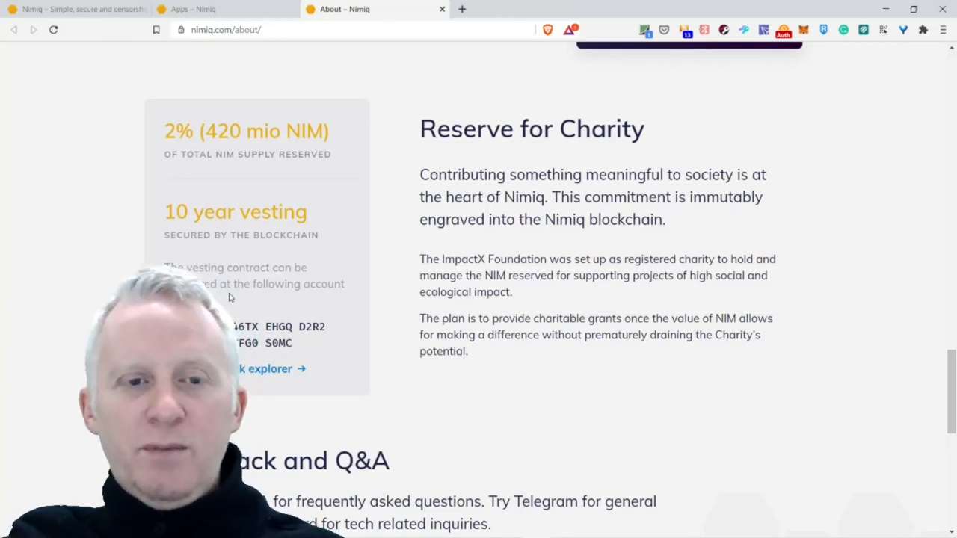
- Scroll to the Feedback and Q&A section, then back up to The Latest cards
scroll("down", 3)
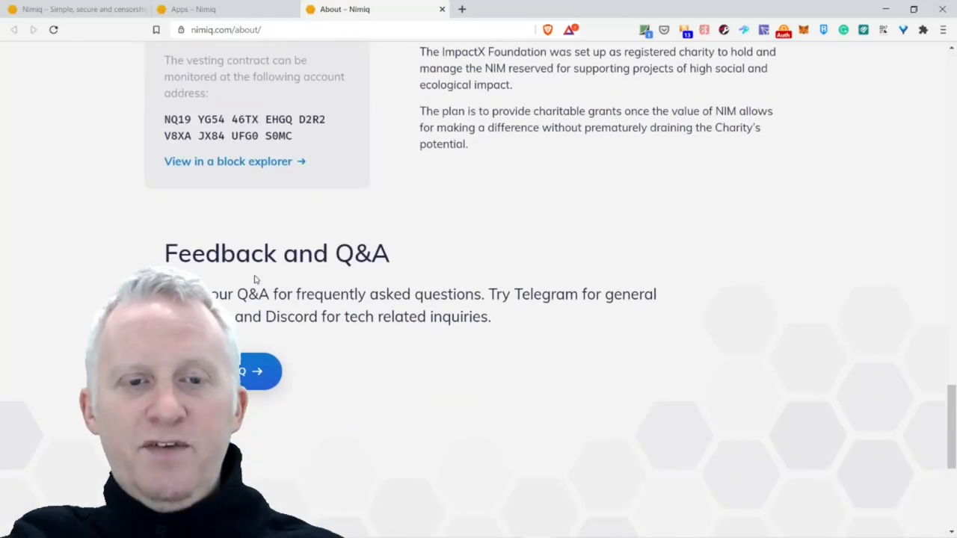
mouse_move(305, 338)
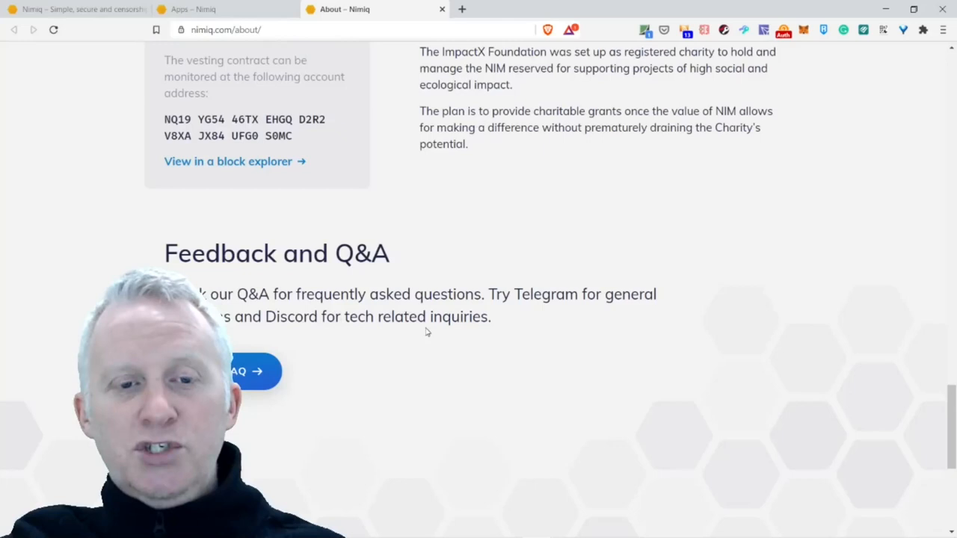
scroll("down", 3)
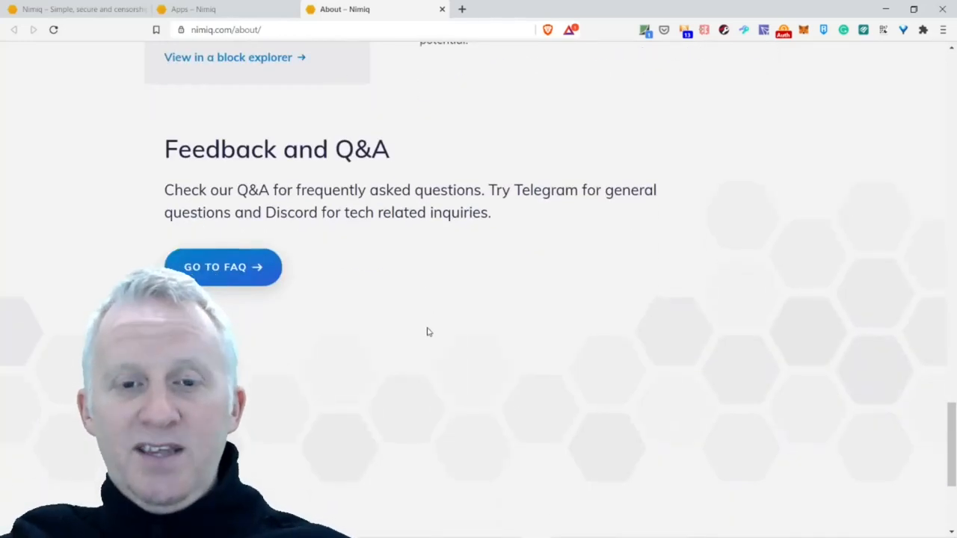
scroll("up", 3)
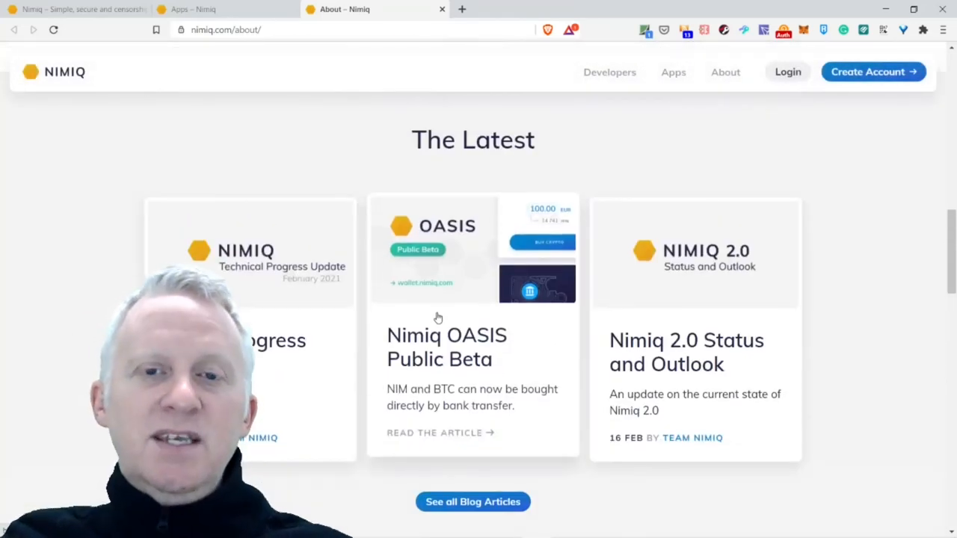